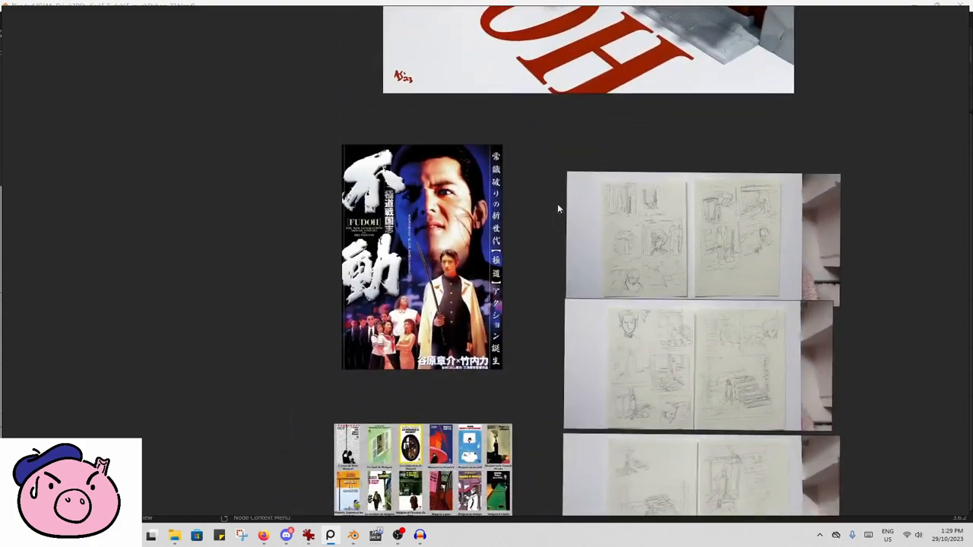
pyautogui.moveTo(474, 266)
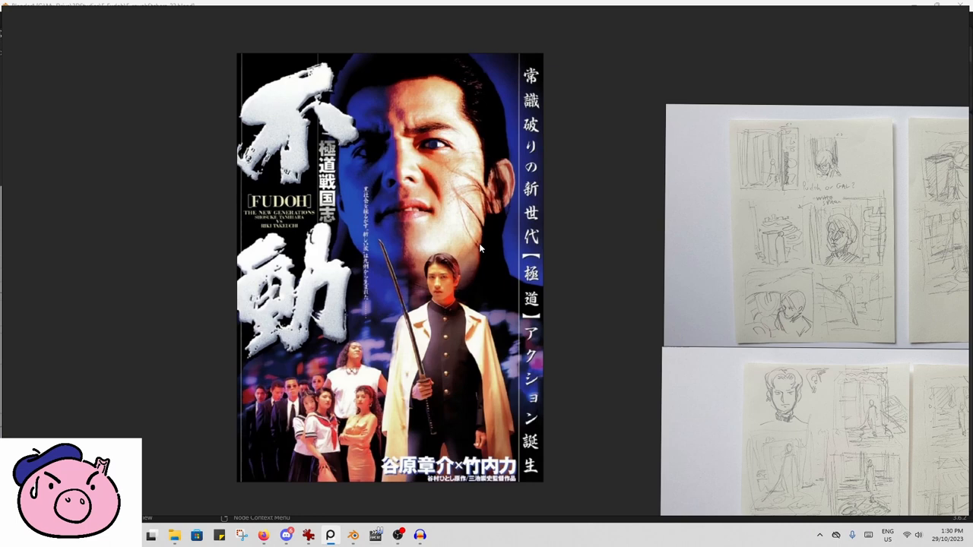
pyautogui.moveTo(463, 243)
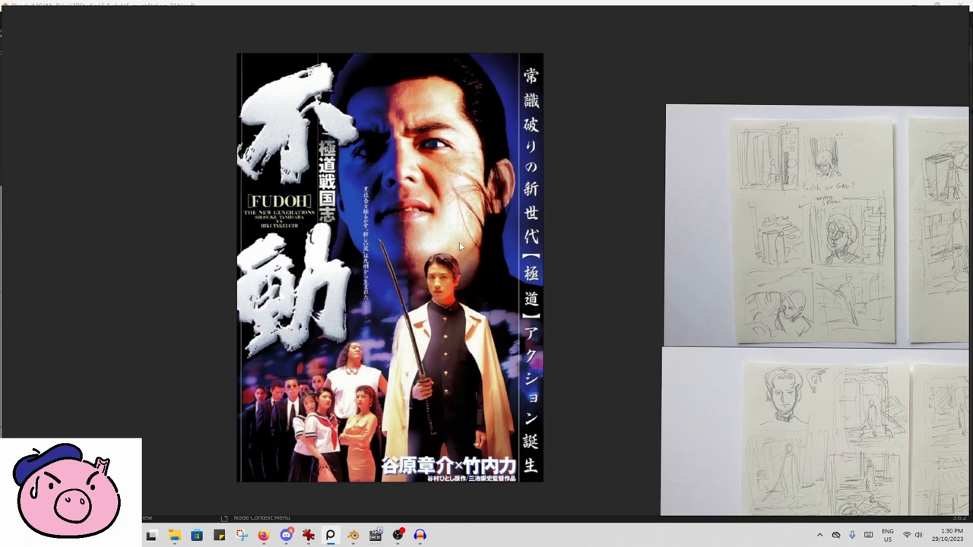
pyautogui.moveTo(508, 355)
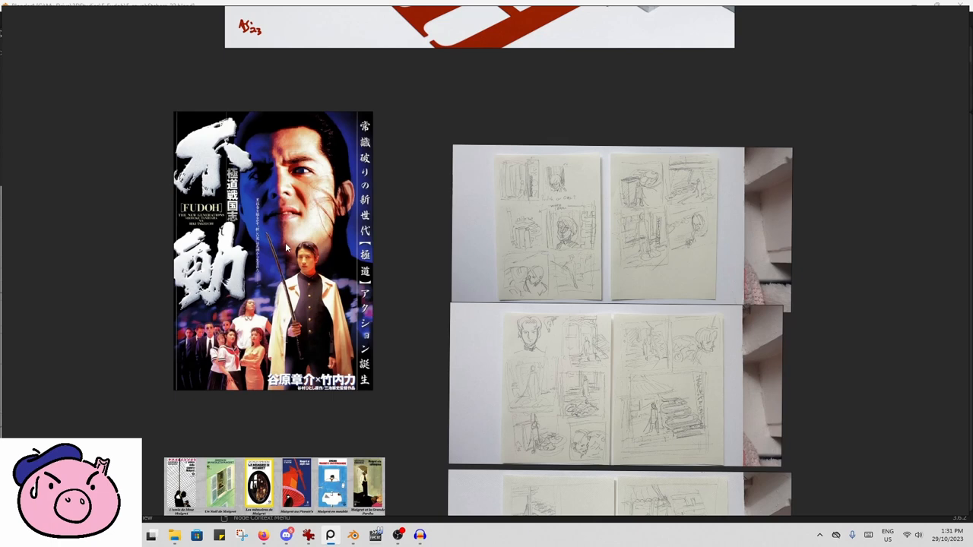
# Move the FUDOH poster further left on the board and zoom toward the Maigret covers.
pyautogui.moveTo(274, 250); pyautogui.dragTo(95, 251)
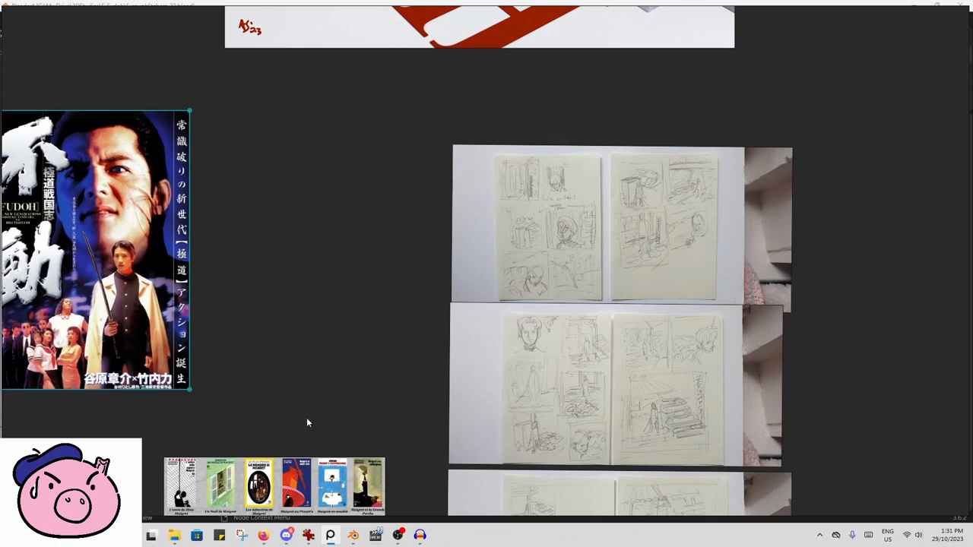
pyautogui.moveTo(331, 391)
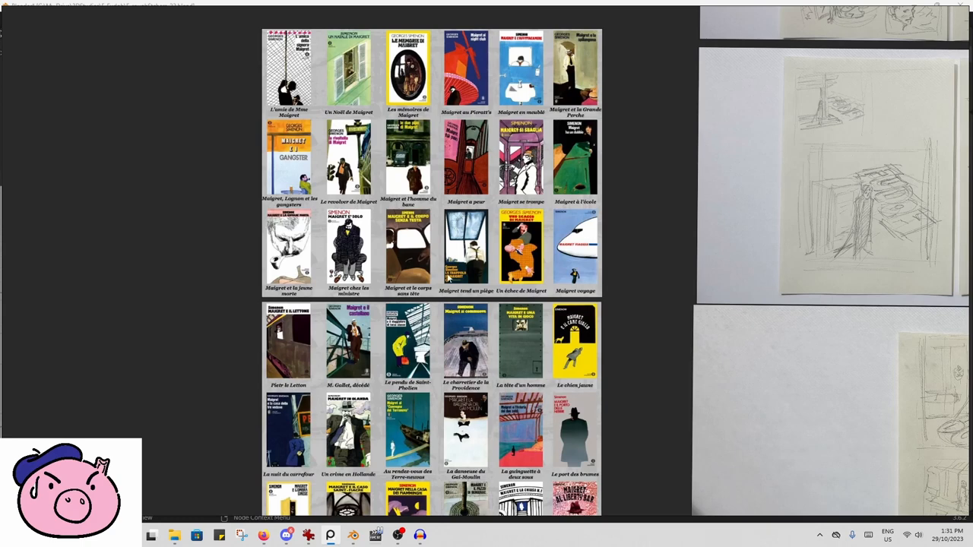
pyautogui.scroll(-3)
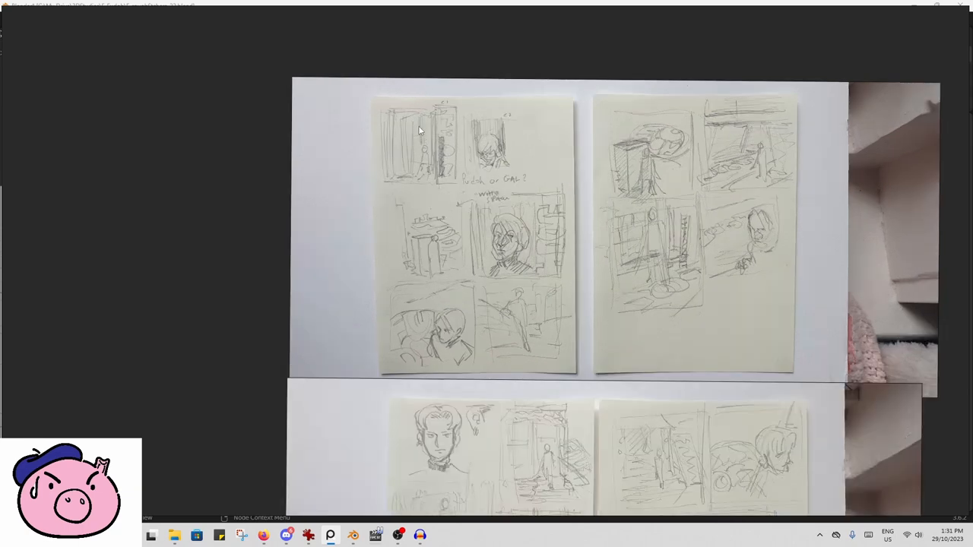
pyautogui.moveTo(423, 160)
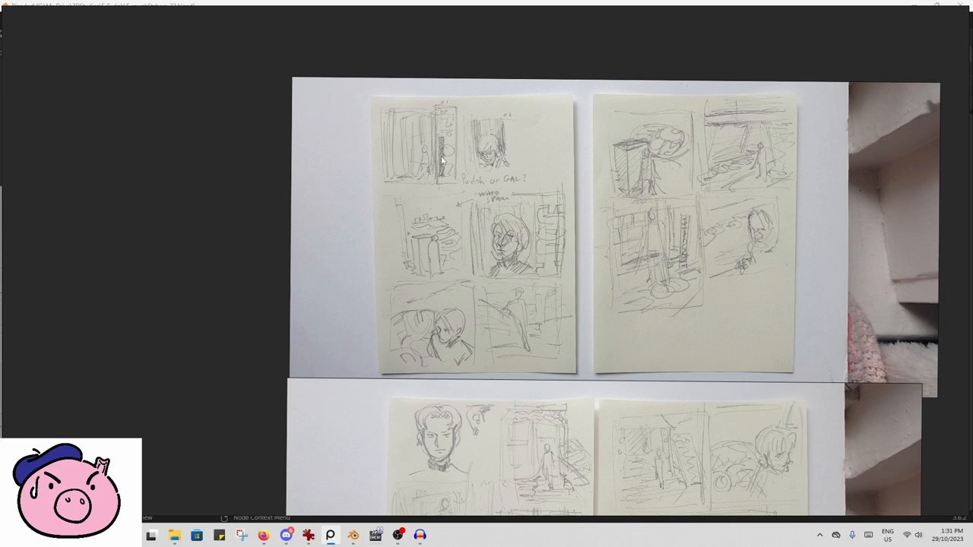
pyautogui.moveTo(447, 201)
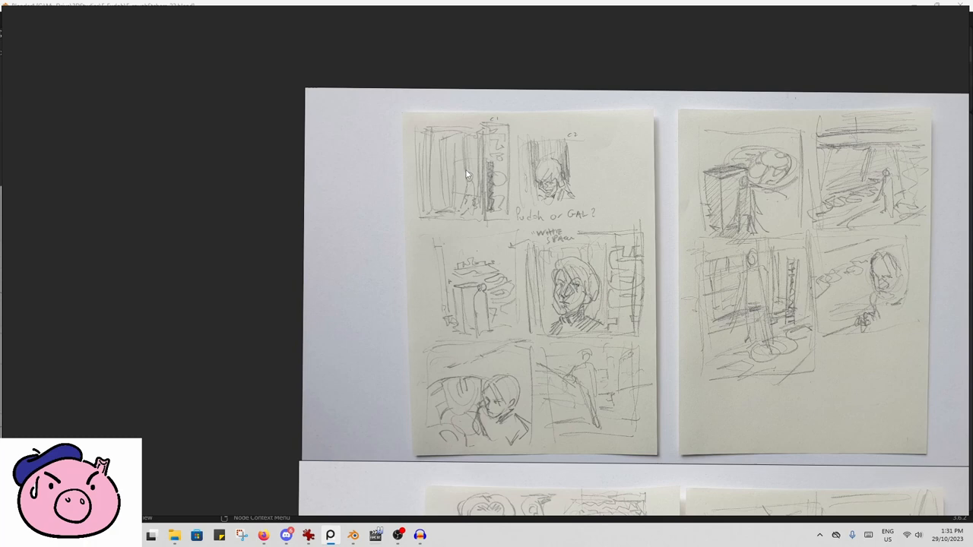
pyautogui.moveTo(546, 120)
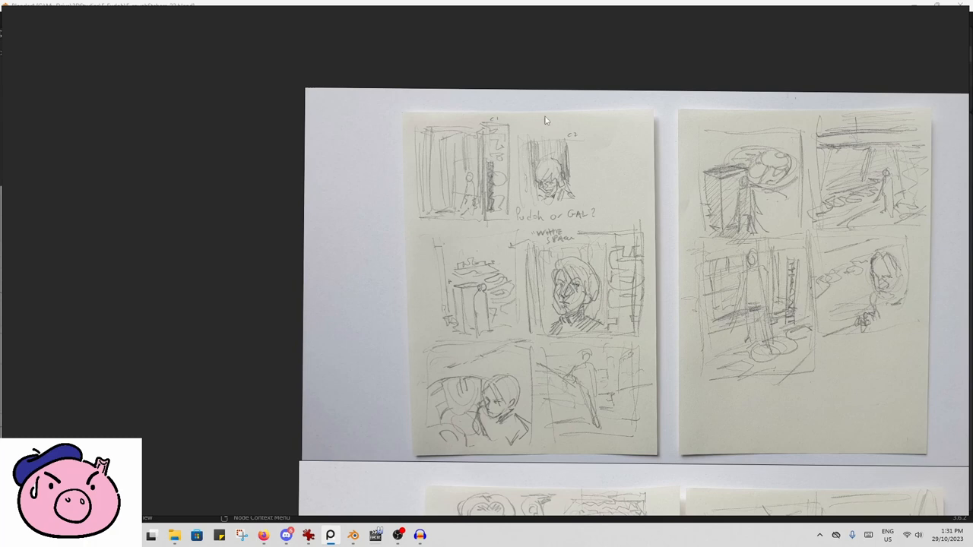
pyautogui.moveTo(511, 164)
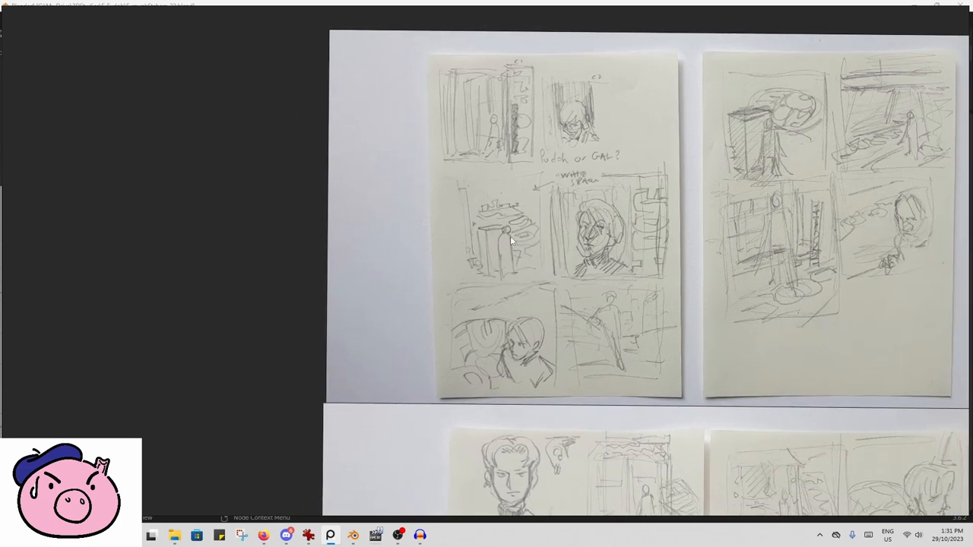
pyautogui.moveTo(490, 237)
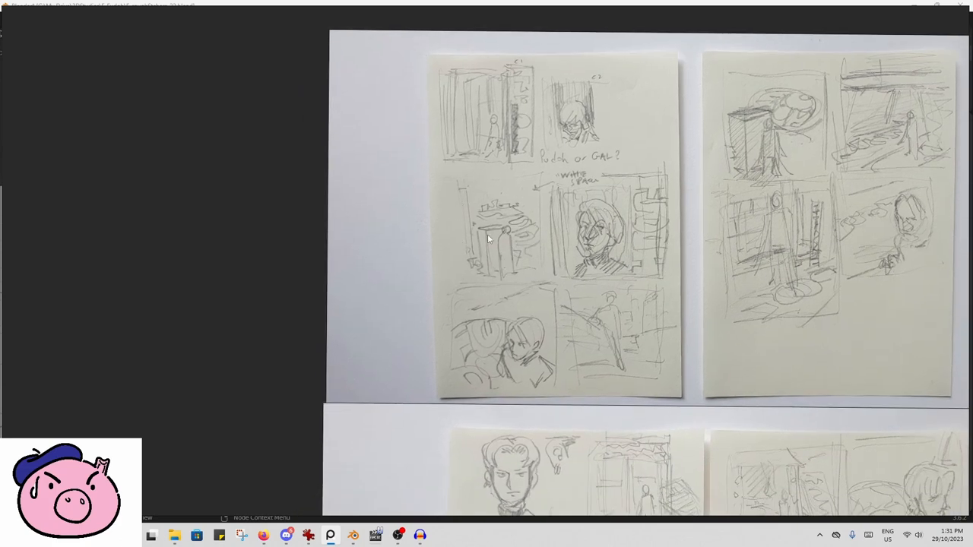
pyautogui.moveTo(561, 231)
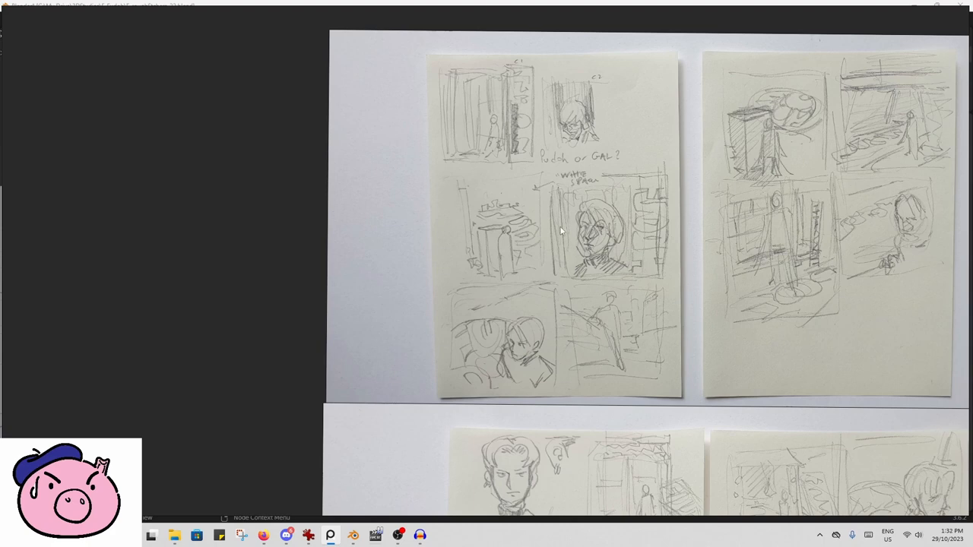
pyautogui.moveTo(511, 219)
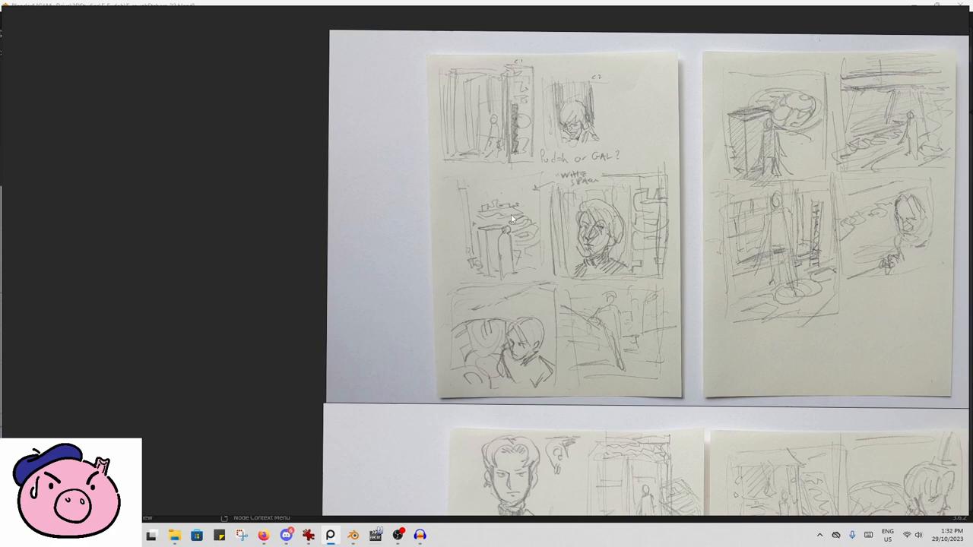
pyautogui.moveTo(532, 225)
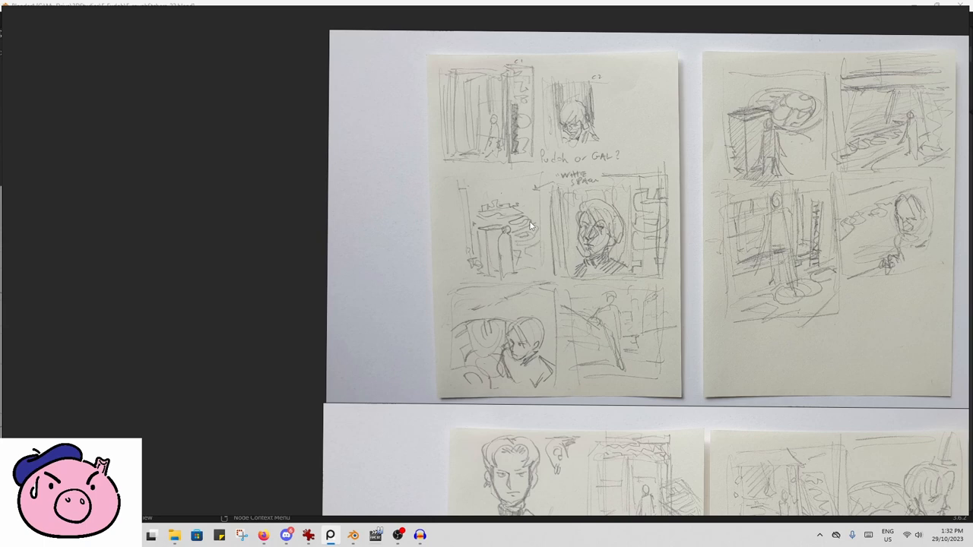
pyautogui.moveTo(563, 228)
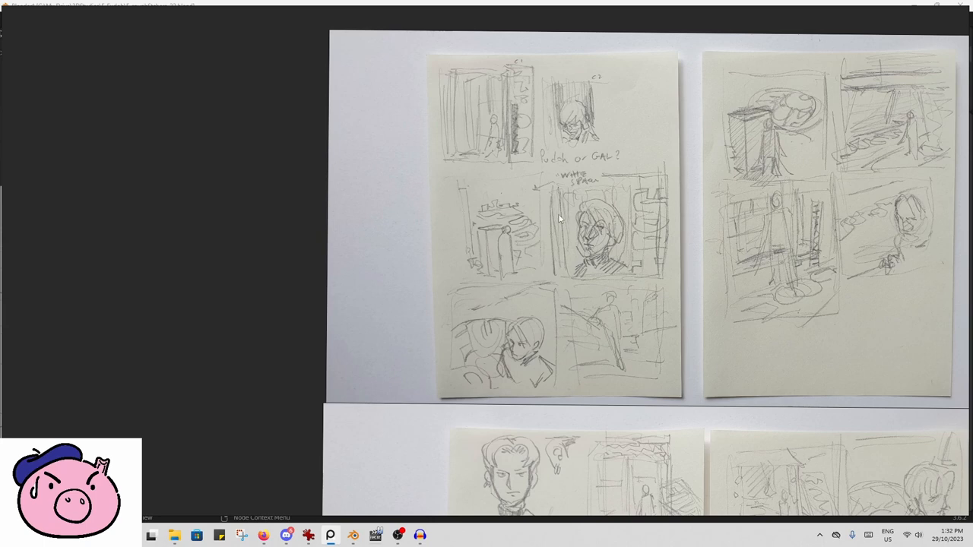
pyautogui.moveTo(563, 185)
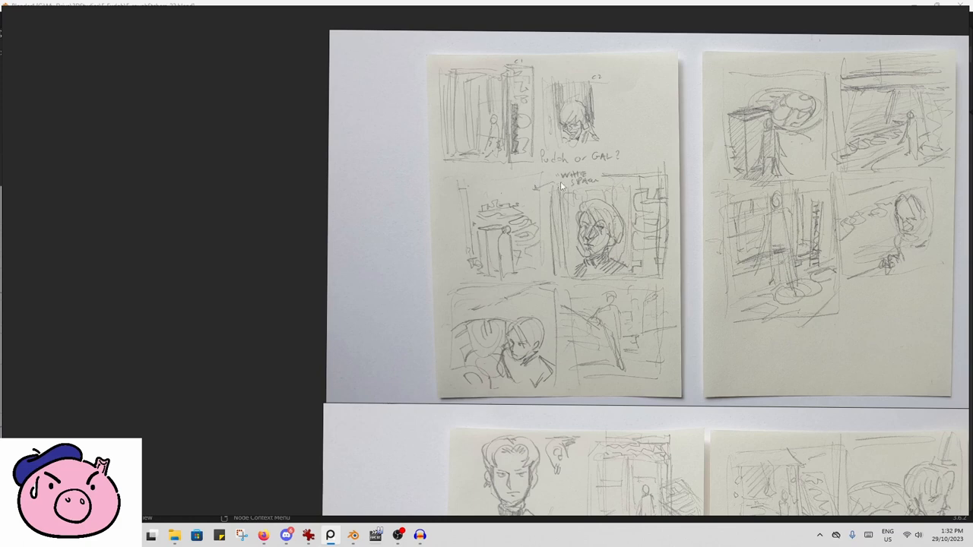
pyautogui.moveTo(464, 161)
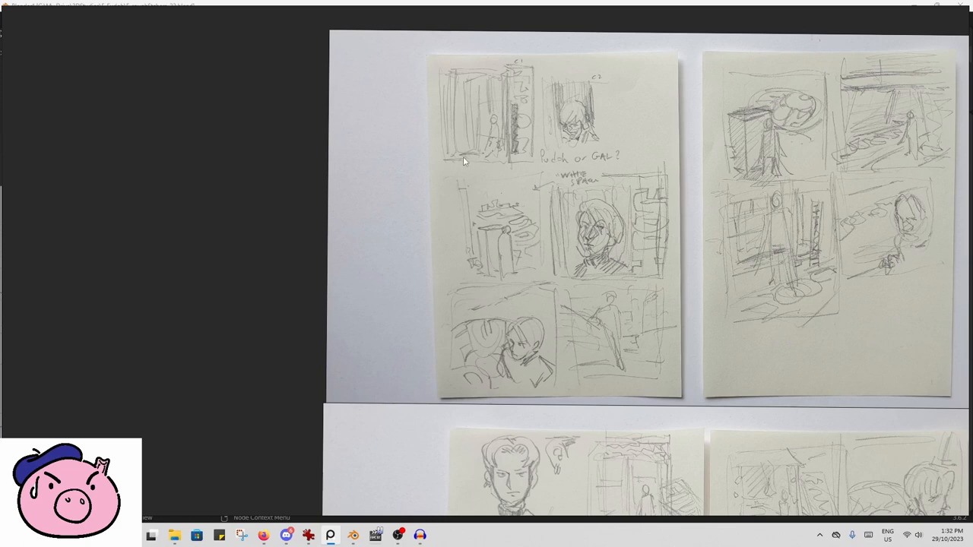
pyautogui.moveTo(493, 138)
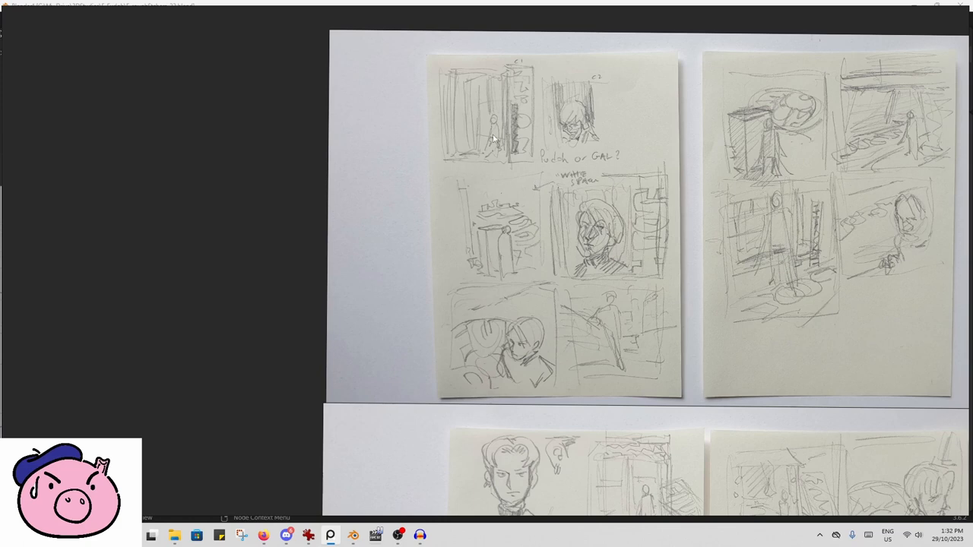
pyautogui.moveTo(511, 146)
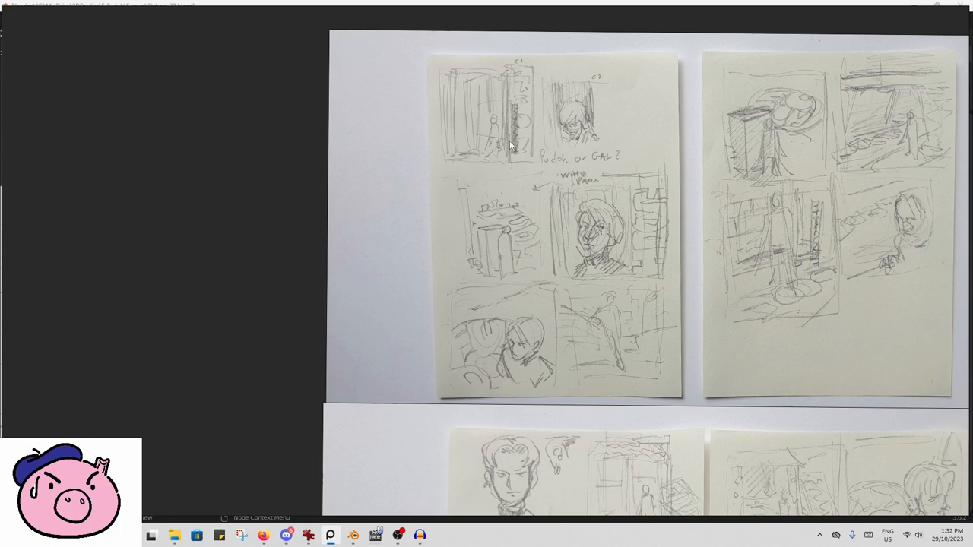
pyautogui.moveTo(536, 252)
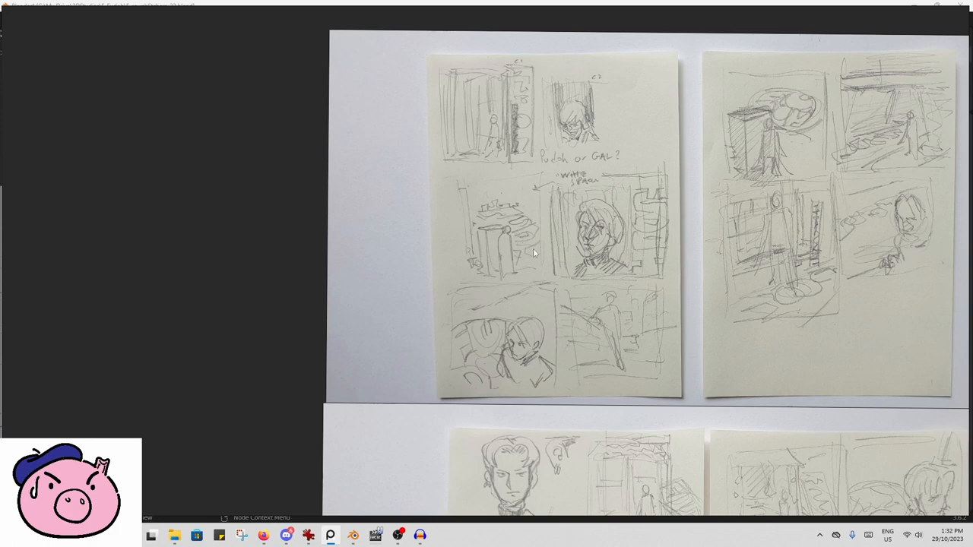
pyautogui.moveTo(501, 272)
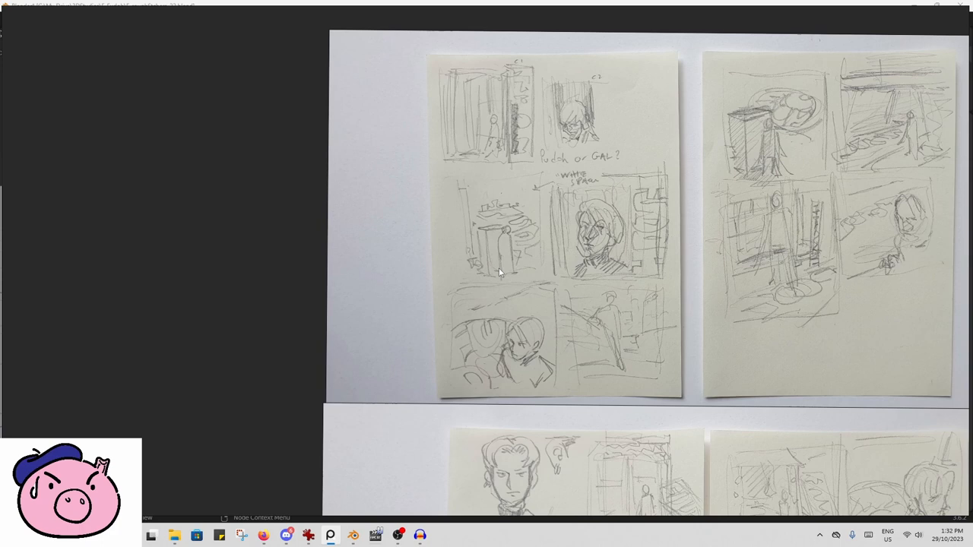
pyautogui.moveTo(488, 261)
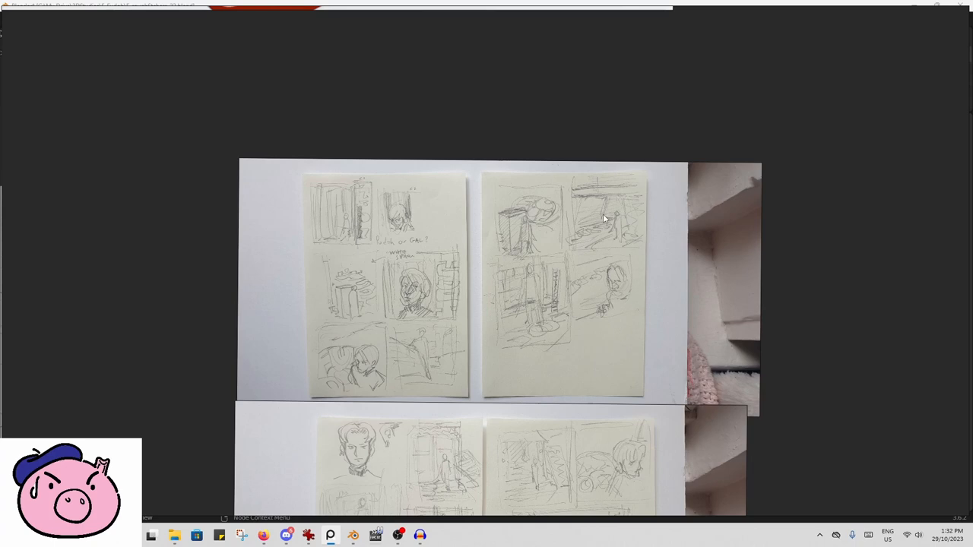
pyautogui.moveTo(544, 340)
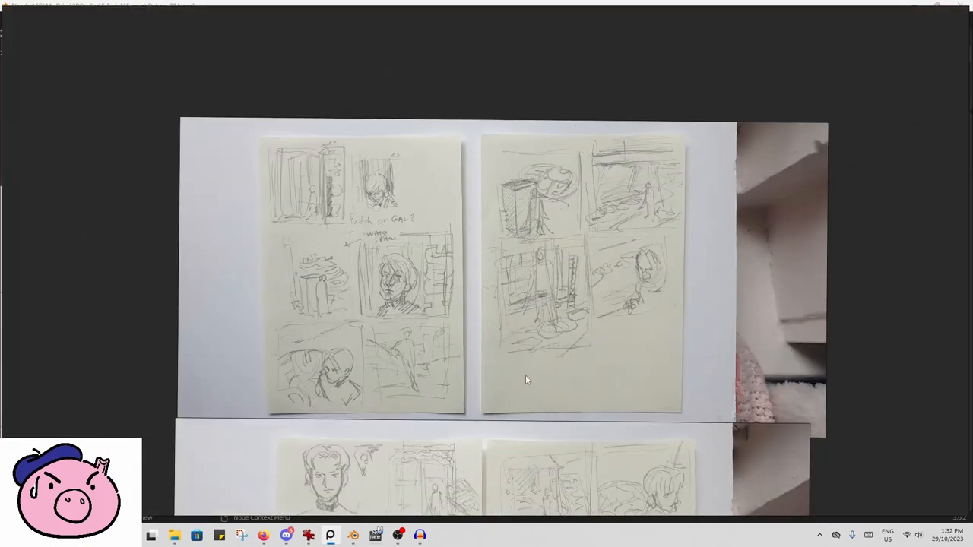
# Scroll down past the storyboard pages to the sketches with FUDOH storefront lettering.
pyautogui.scroll(-3)
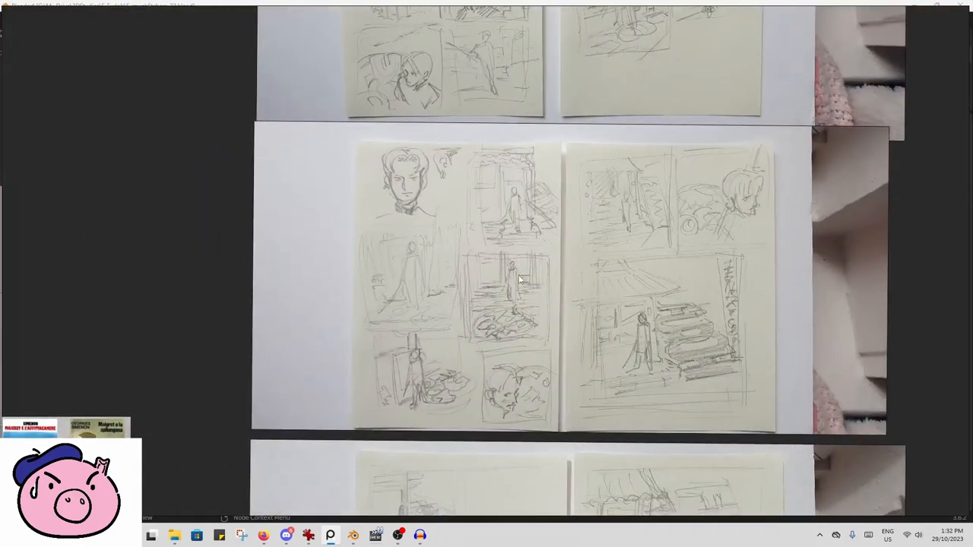
pyautogui.moveTo(467, 327)
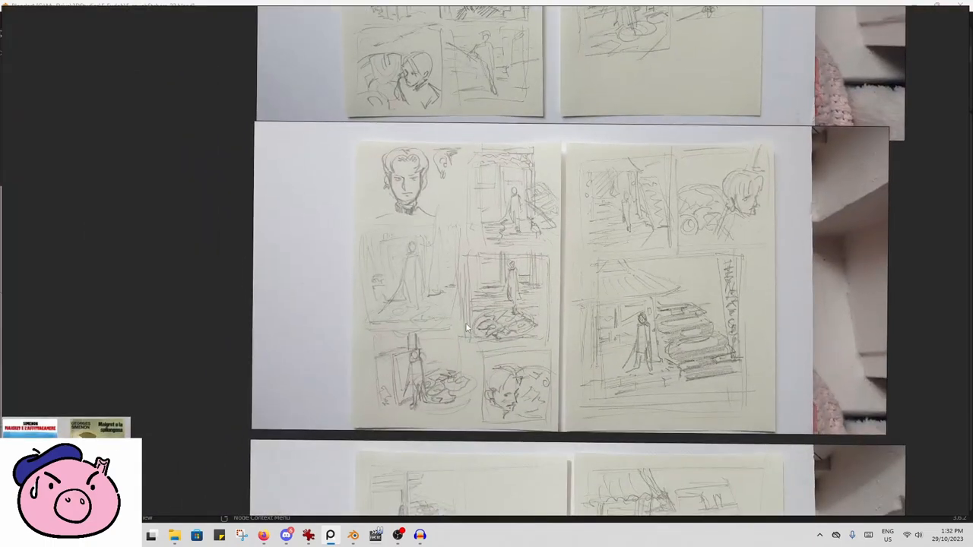
pyautogui.moveTo(572, 204)
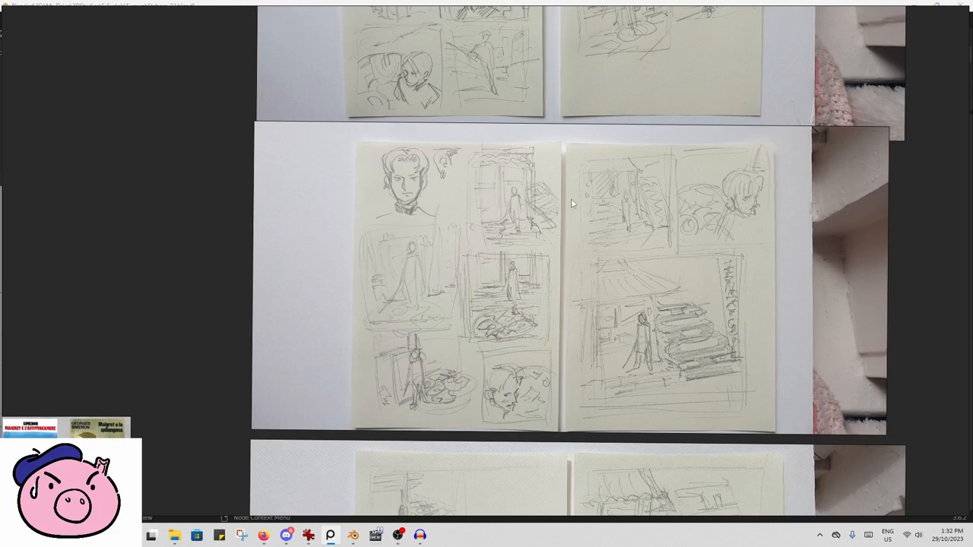
pyautogui.moveTo(593, 190)
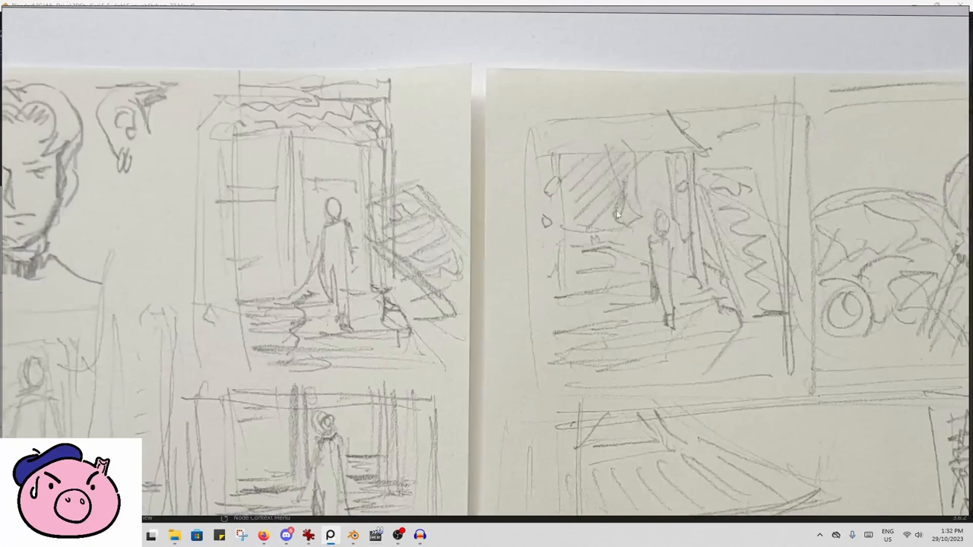
pyautogui.moveTo(617, 150)
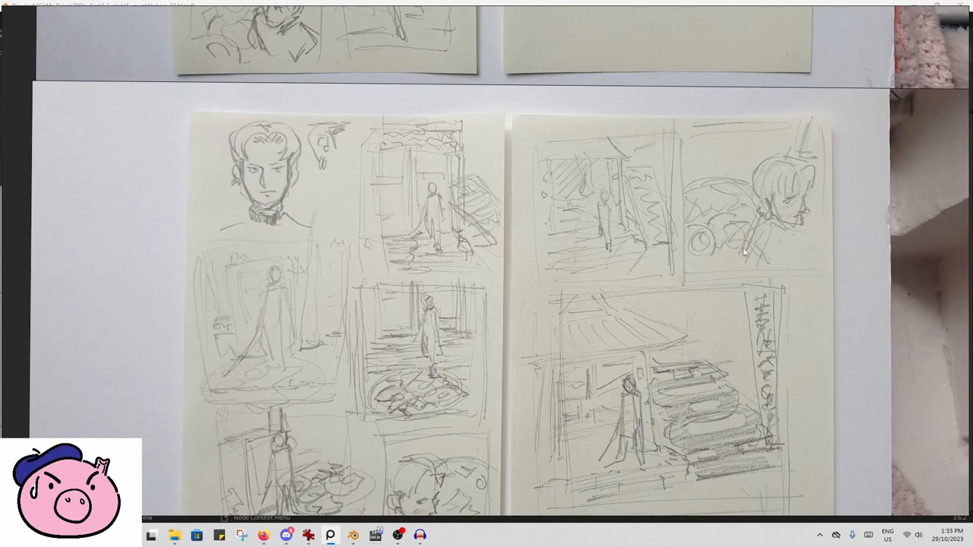
pyautogui.moveTo(706, 151)
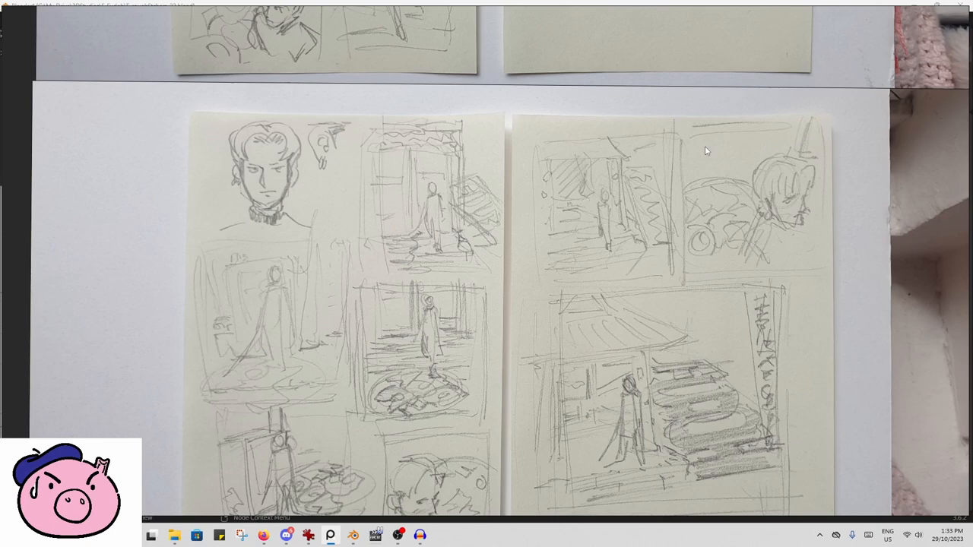
pyautogui.moveTo(751, 253)
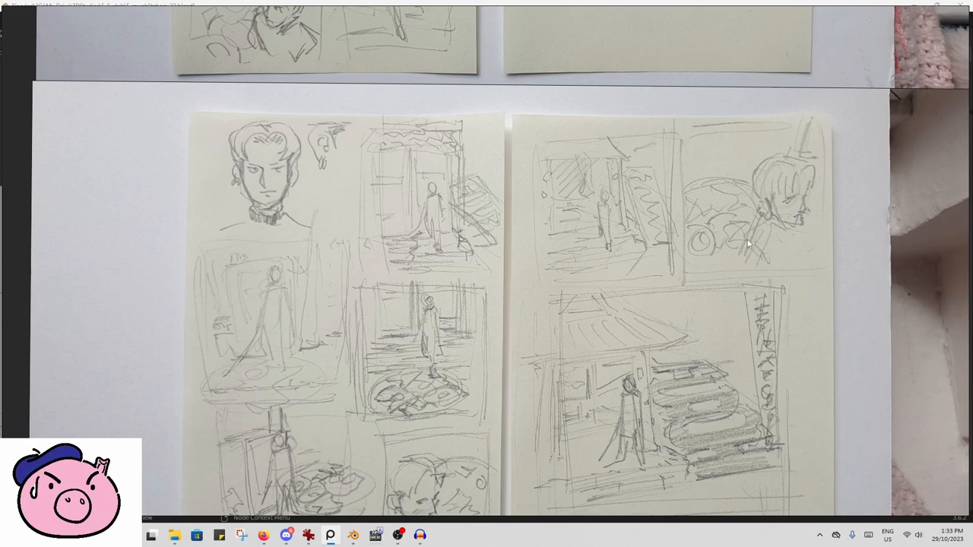
pyautogui.moveTo(742, 246)
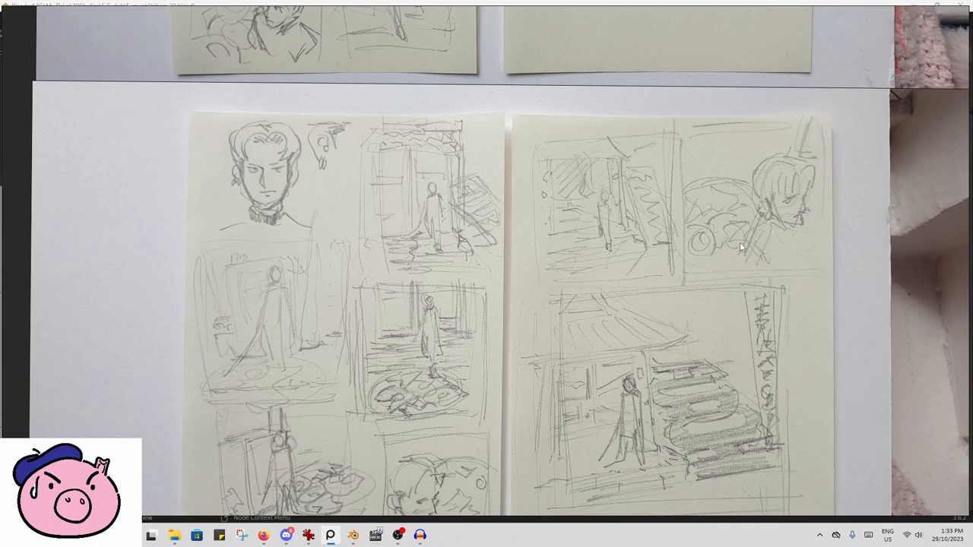
pyautogui.moveTo(737, 243)
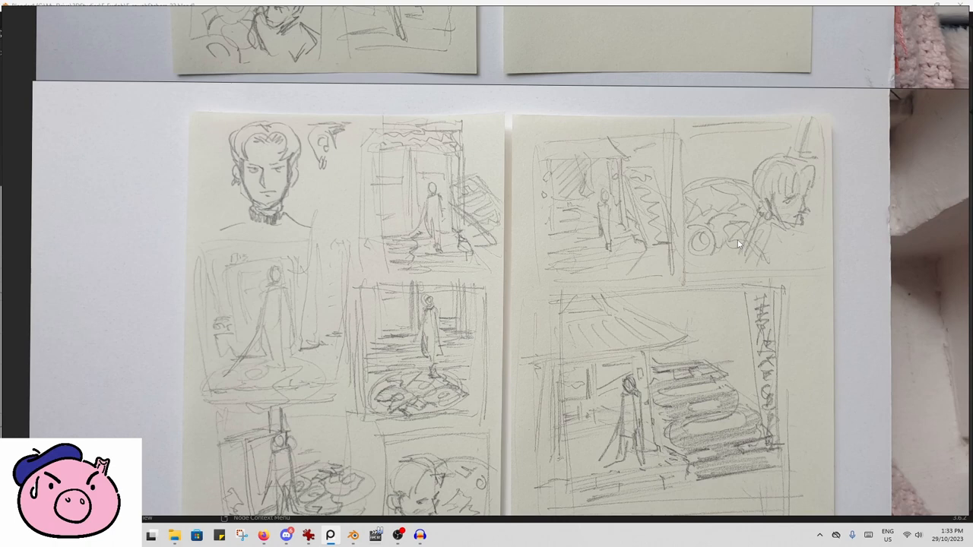
pyautogui.moveTo(736, 237)
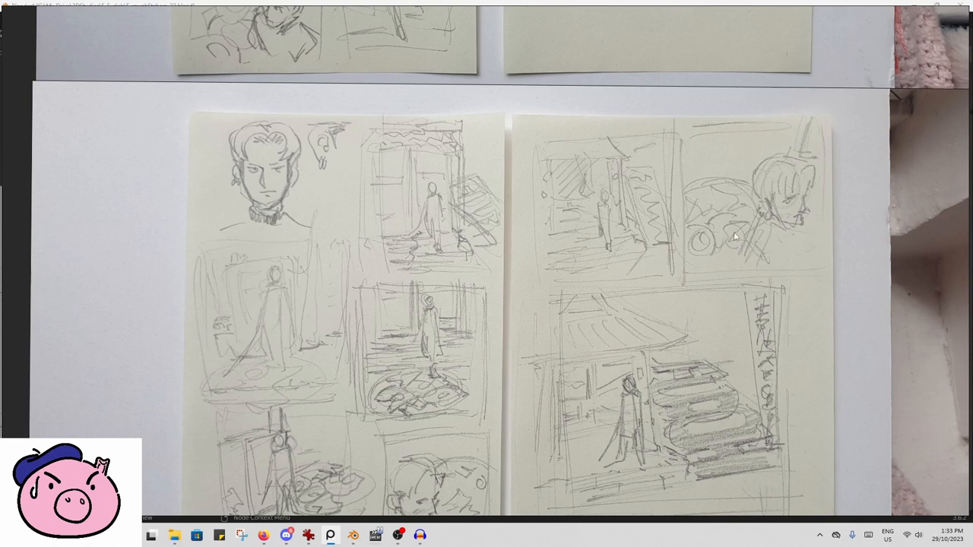
pyautogui.scroll(-3)
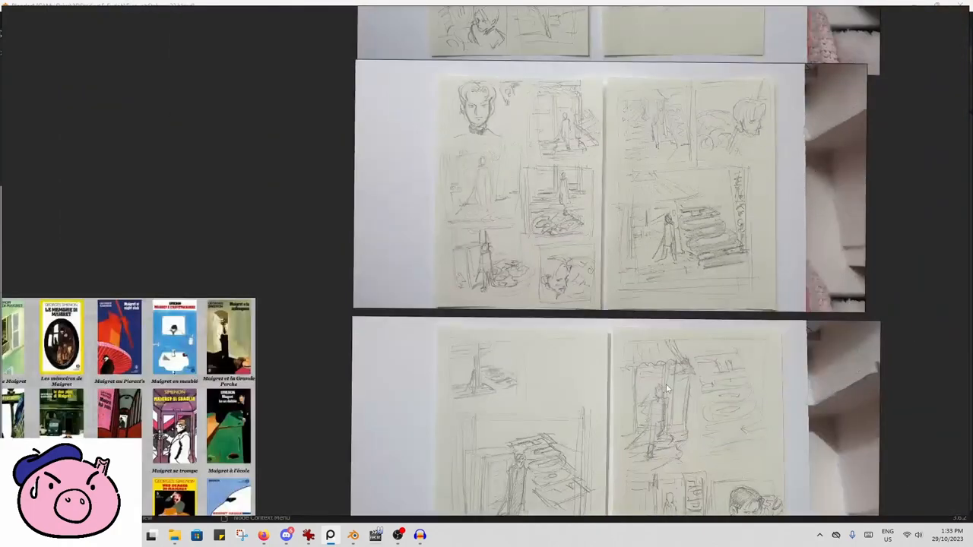
pyautogui.scroll(-3)
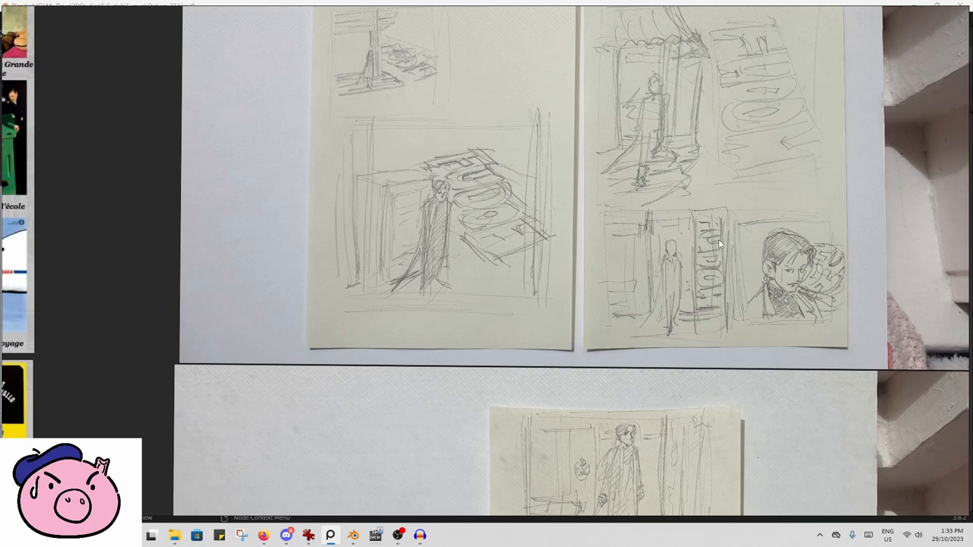
pyautogui.moveTo(681, 327)
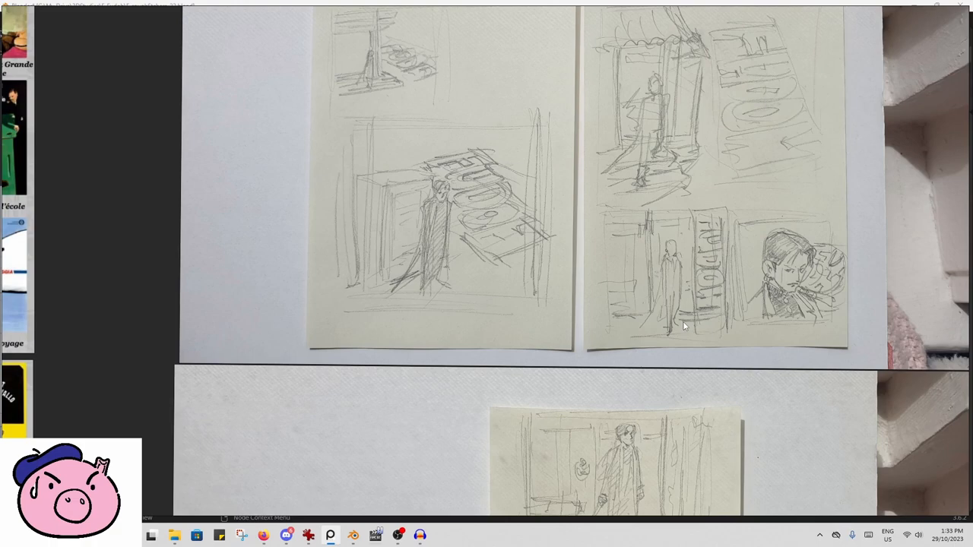
pyautogui.moveTo(684, 322)
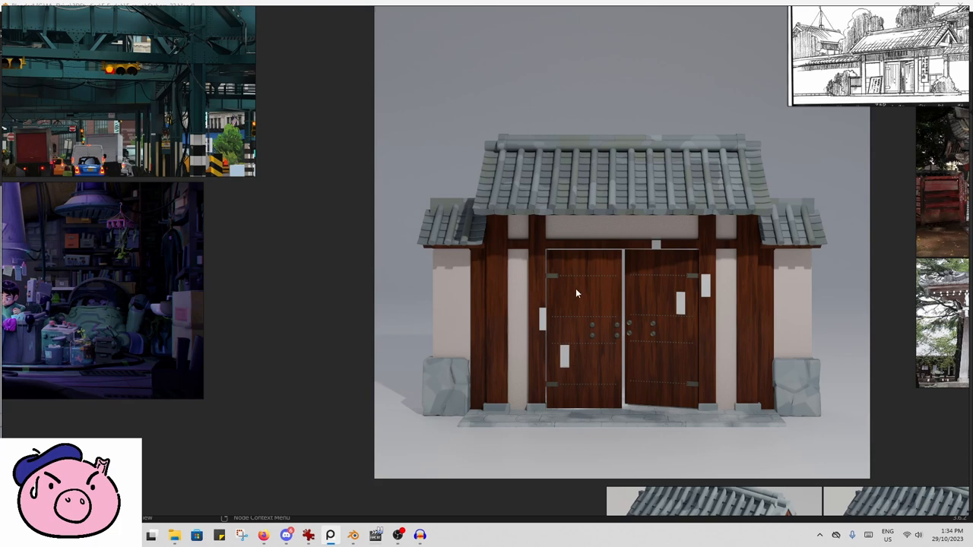
pyautogui.moveTo(617, 386)
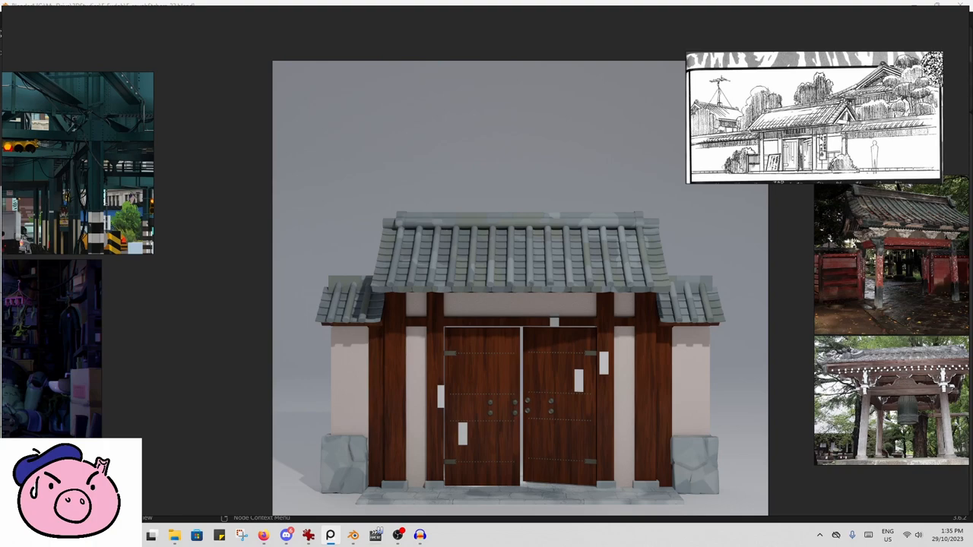
pyautogui.moveTo(586, 344)
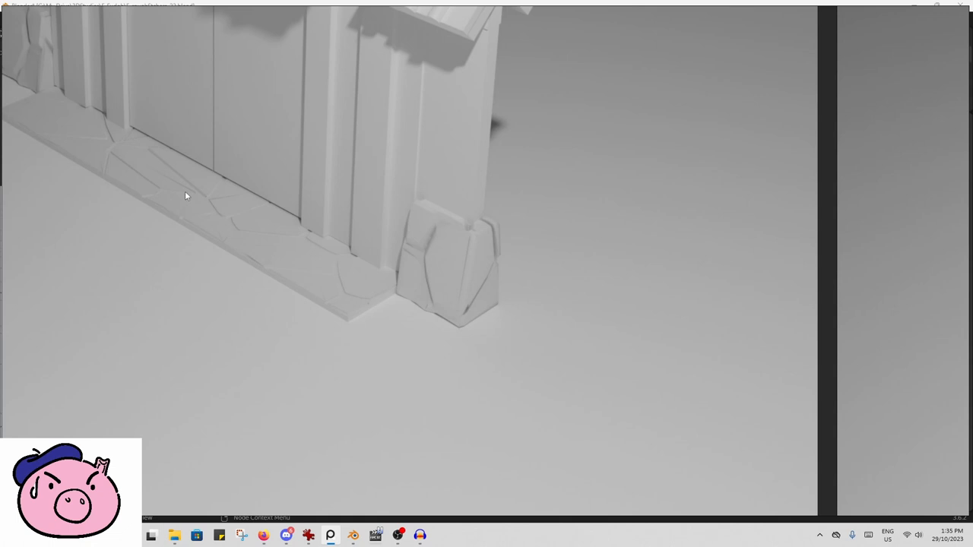
pyautogui.moveTo(395, 293)
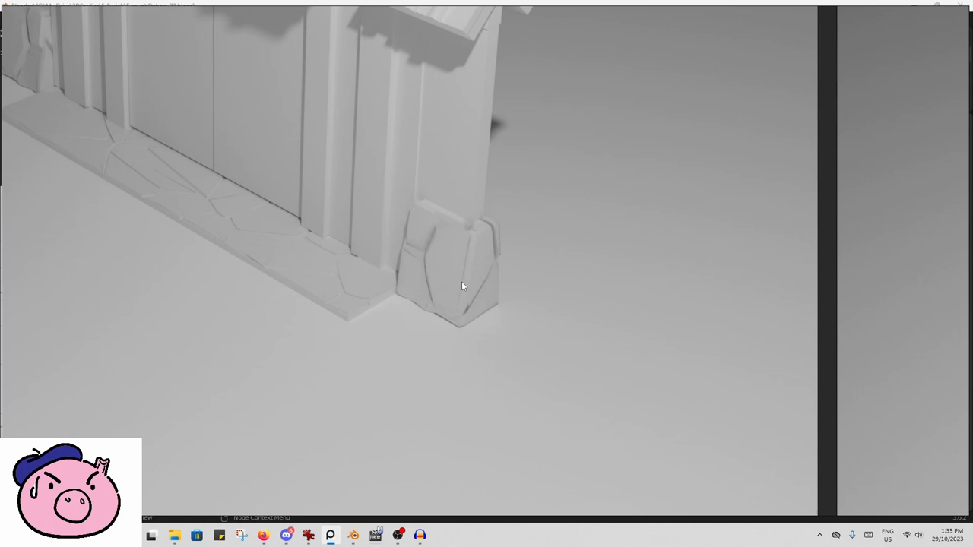
pyautogui.moveTo(405, 274)
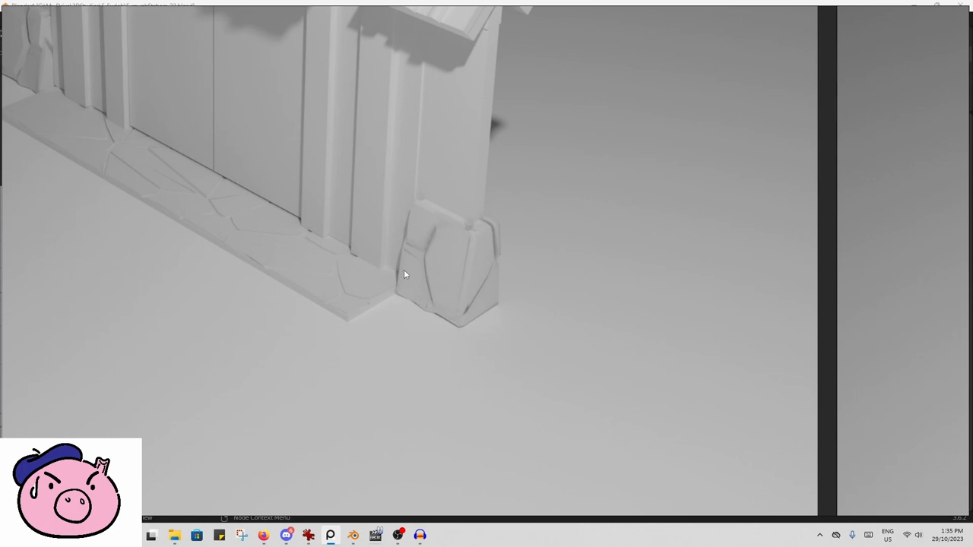
pyautogui.moveTo(489, 286)
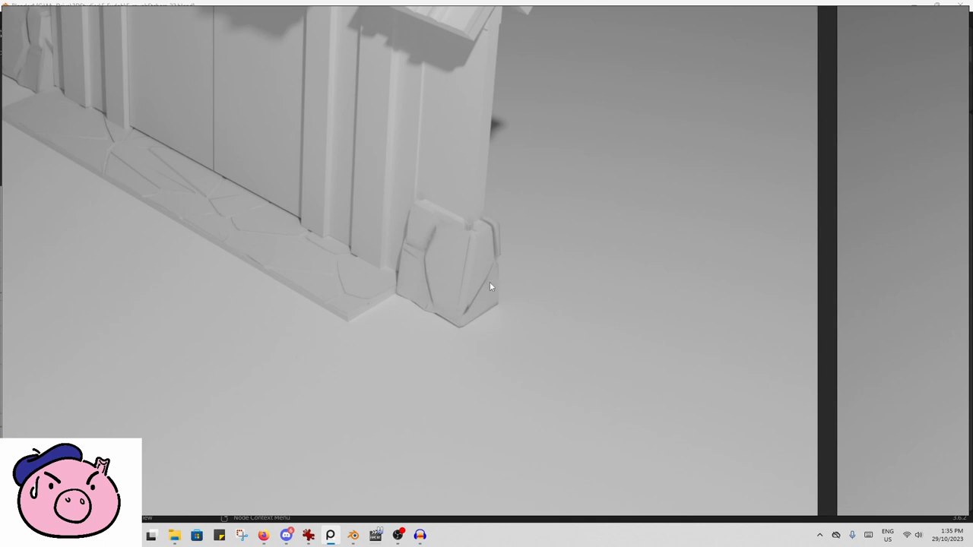
pyautogui.moveTo(478, 192)
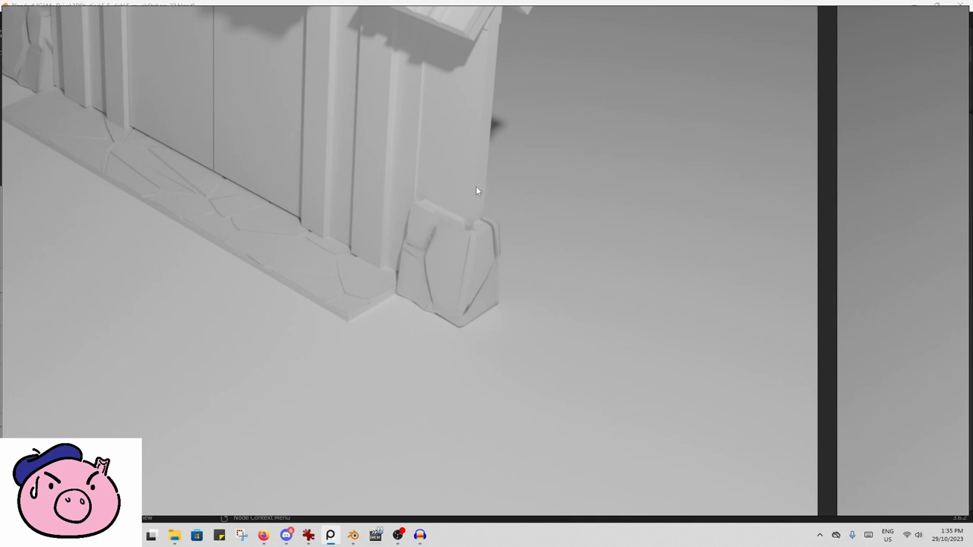
pyautogui.moveTo(393, 289)
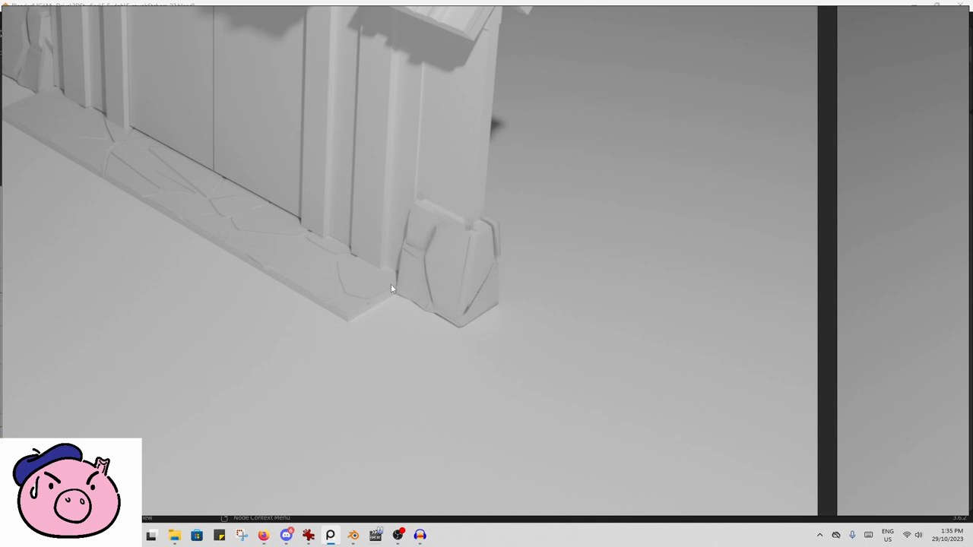
pyautogui.moveTo(393, 289); pyautogui.dragTo(472, 381)
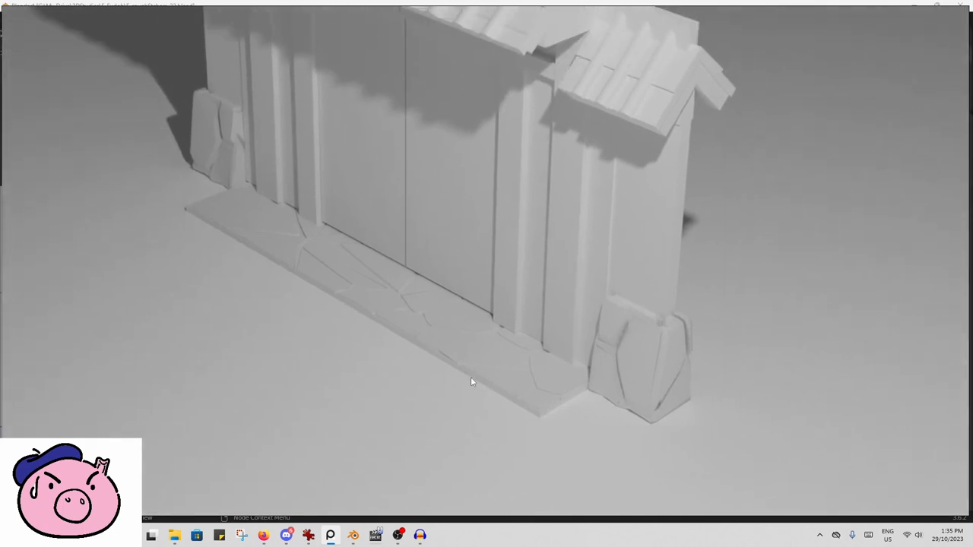
pyautogui.moveTo(852, 409)
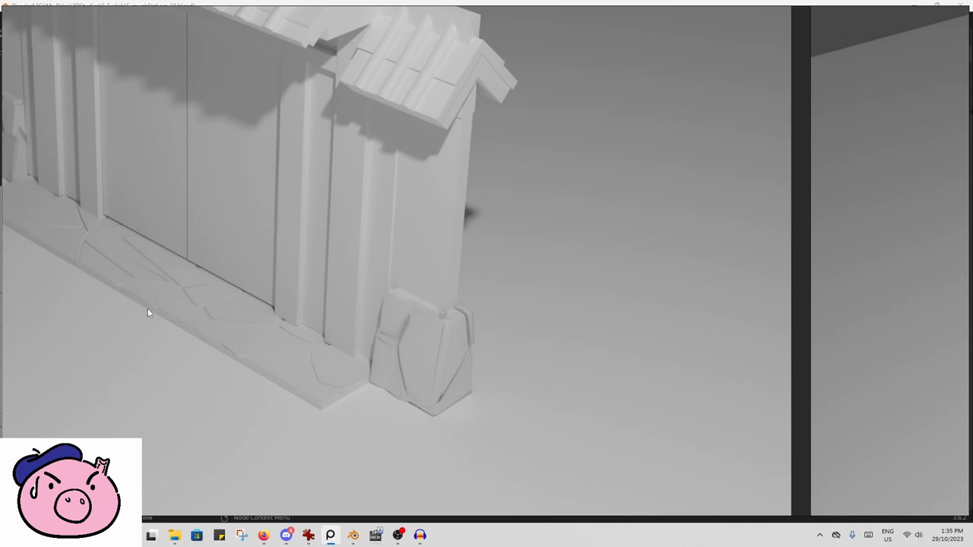
pyautogui.moveTo(161, 293)
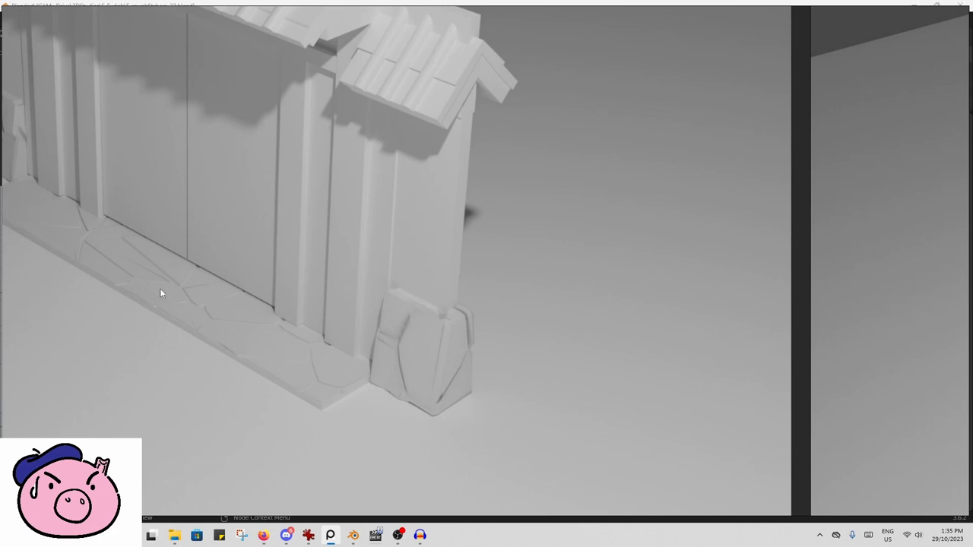
pyautogui.moveTo(693, 383)
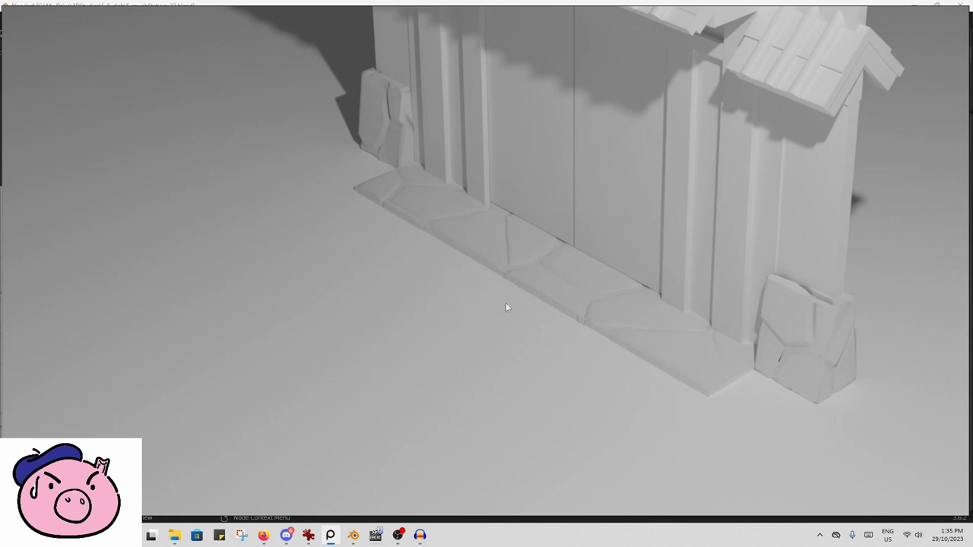
pyautogui.moveTo(611, 305)
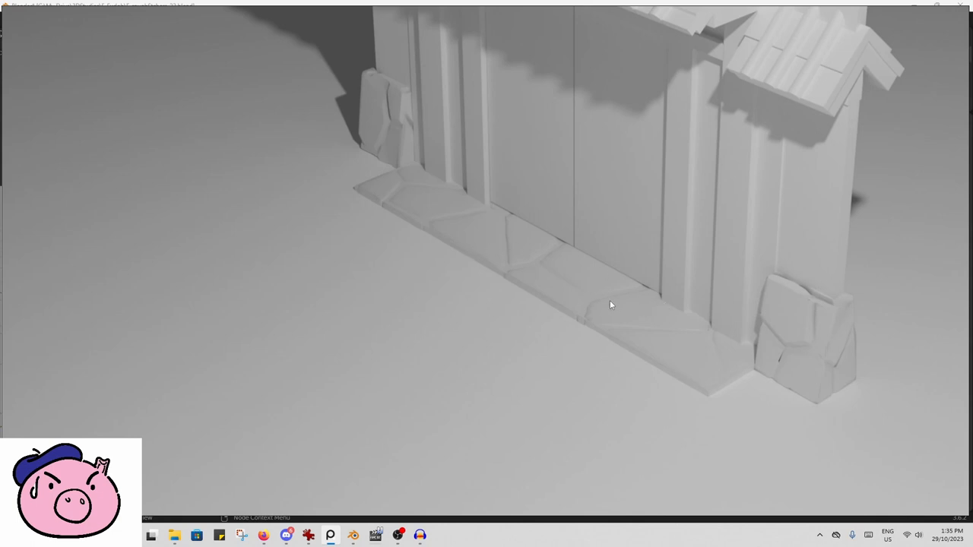
pyautogui.moveTo(645, 335)
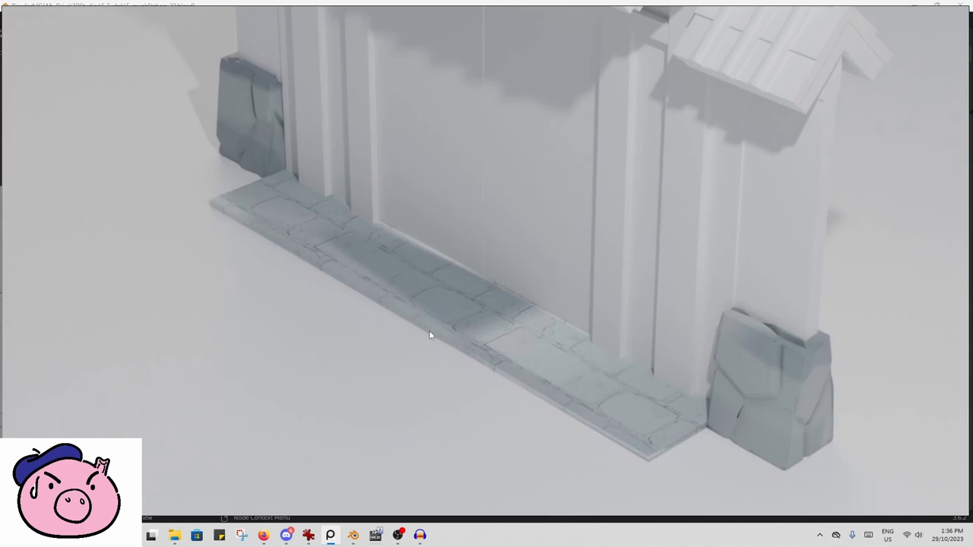
pyautogui.moveTo(472, 315)
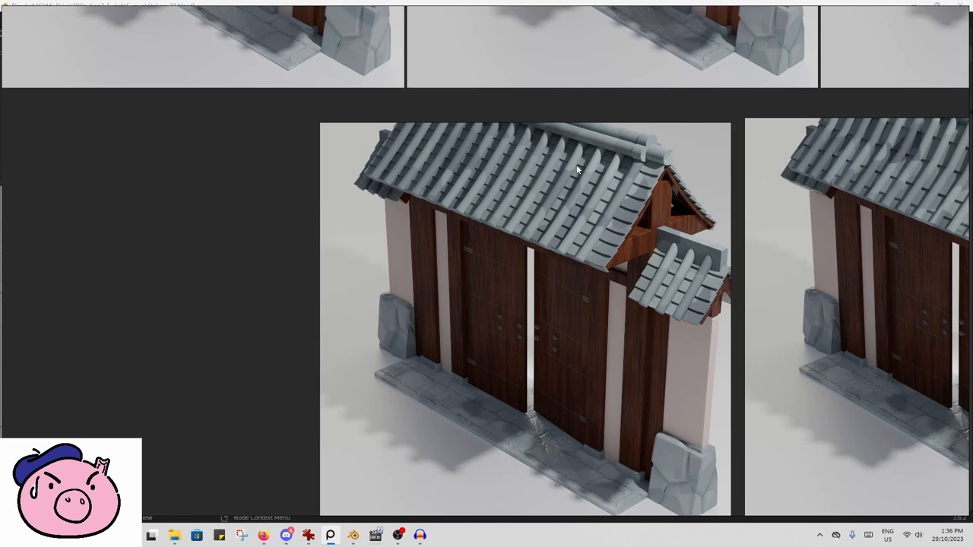
pyautogui.moveTo(605, 201)
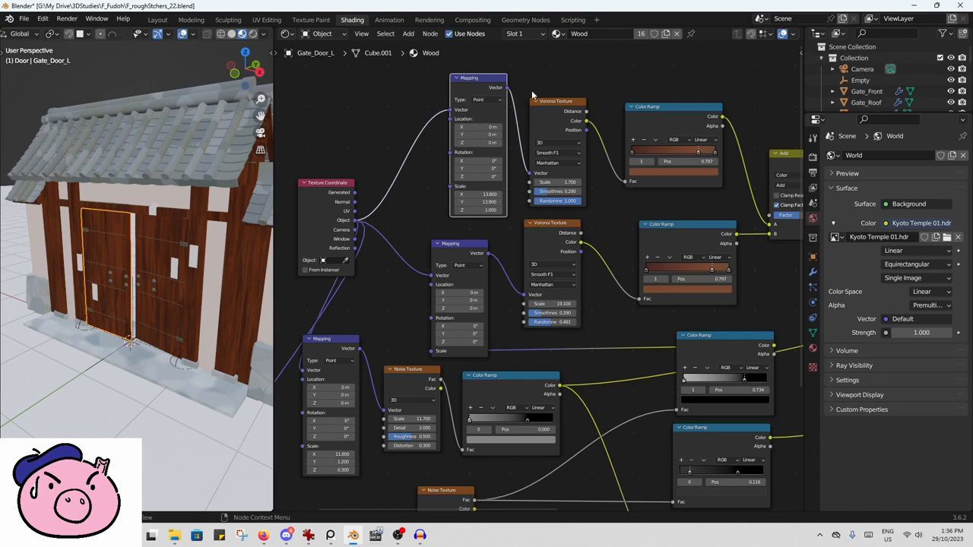
pyautogui.moveTo(593, 210)
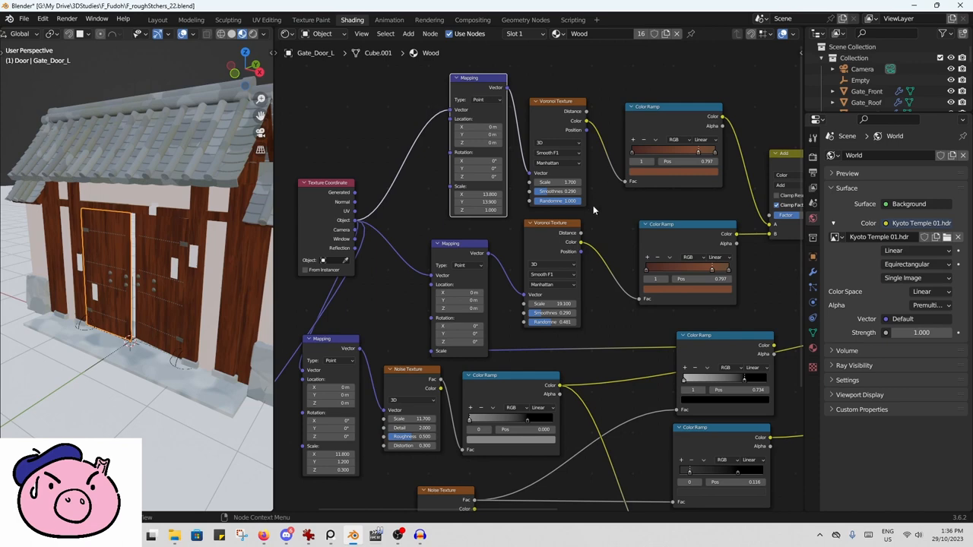
pyautogui.moveTo(520, 265)
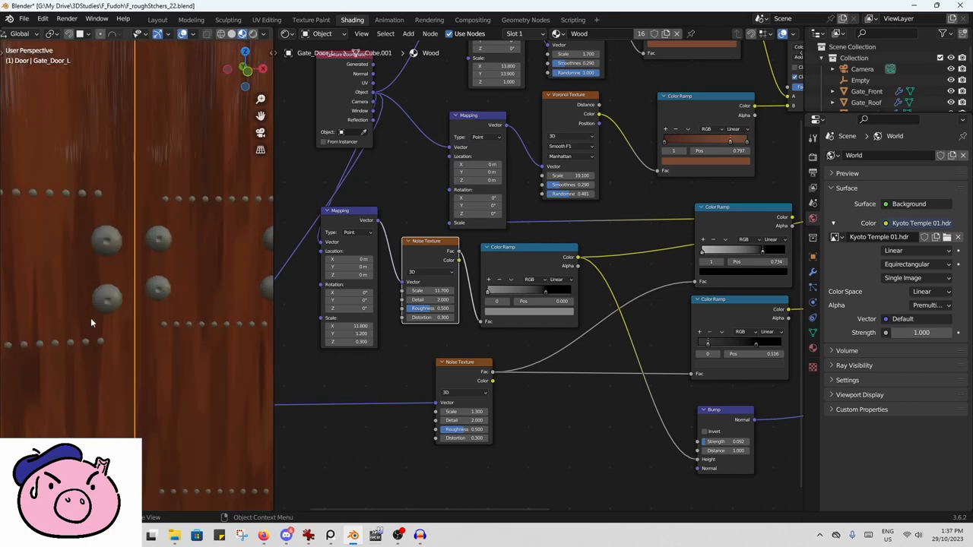
pyautogui.moveTo(219, 415)
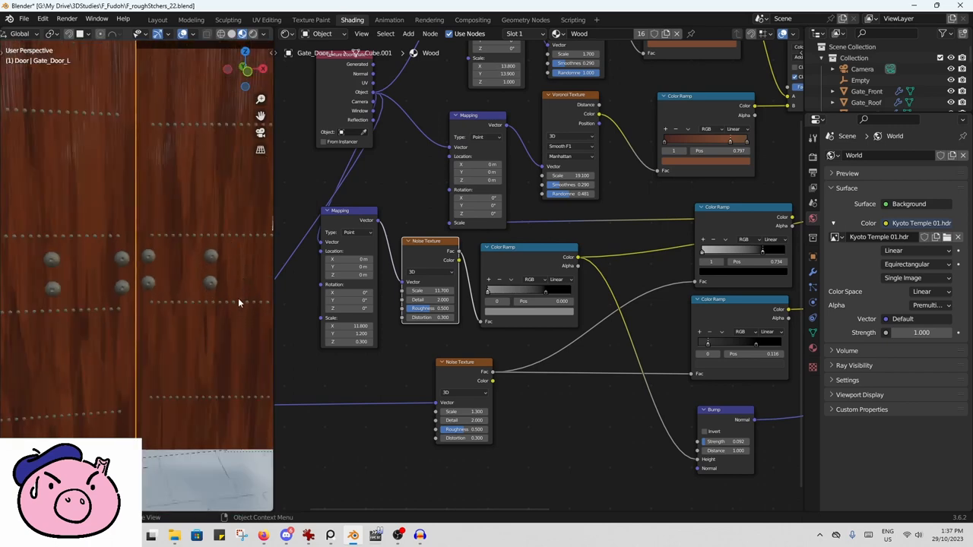
pyautogui.moveTo(184, 342)
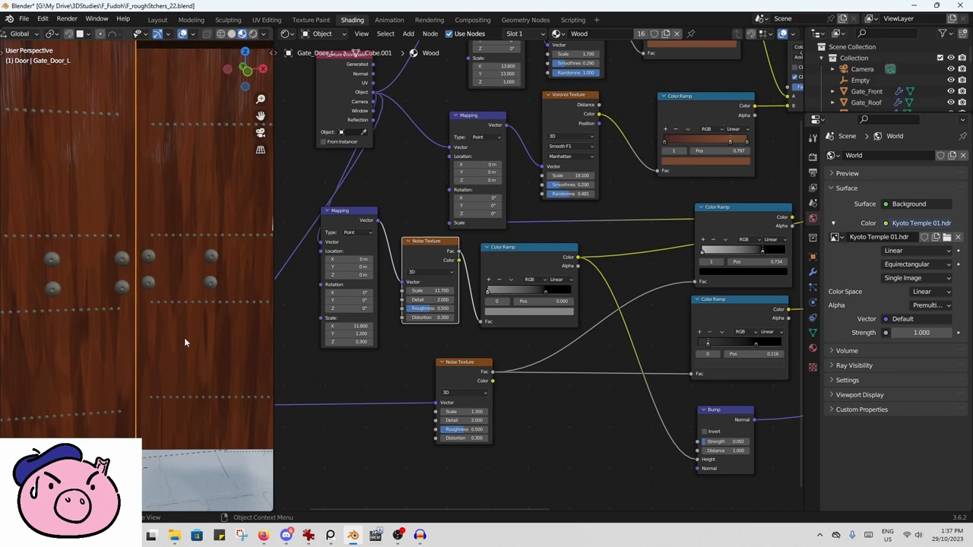
pyautogui.moveTo(202, 106)
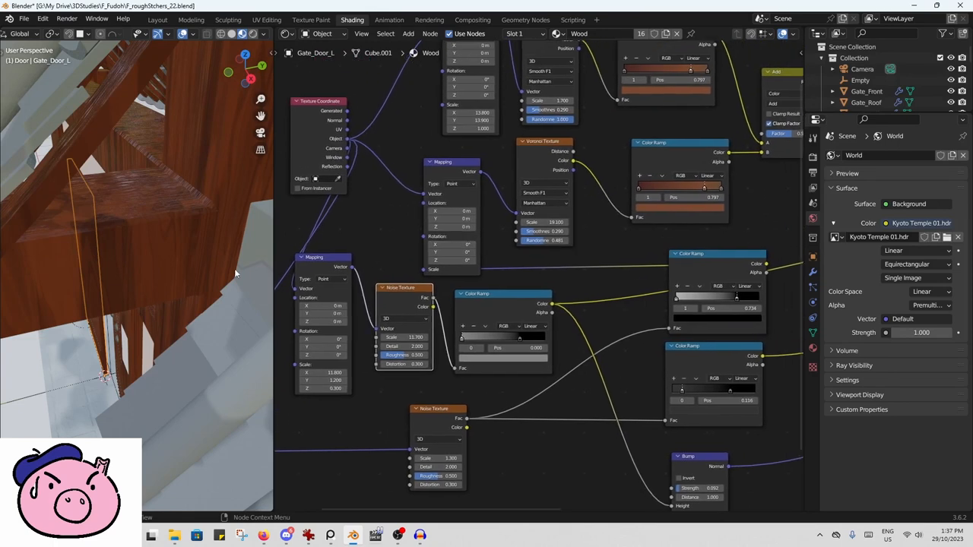
pyautogui.moveTo(326, 146)
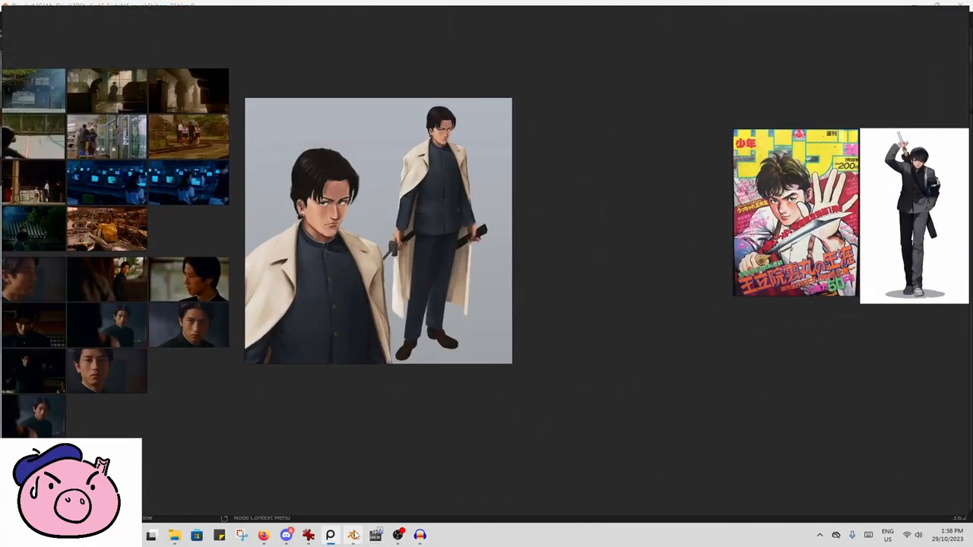
pyautogui.moveTo(479, 521)
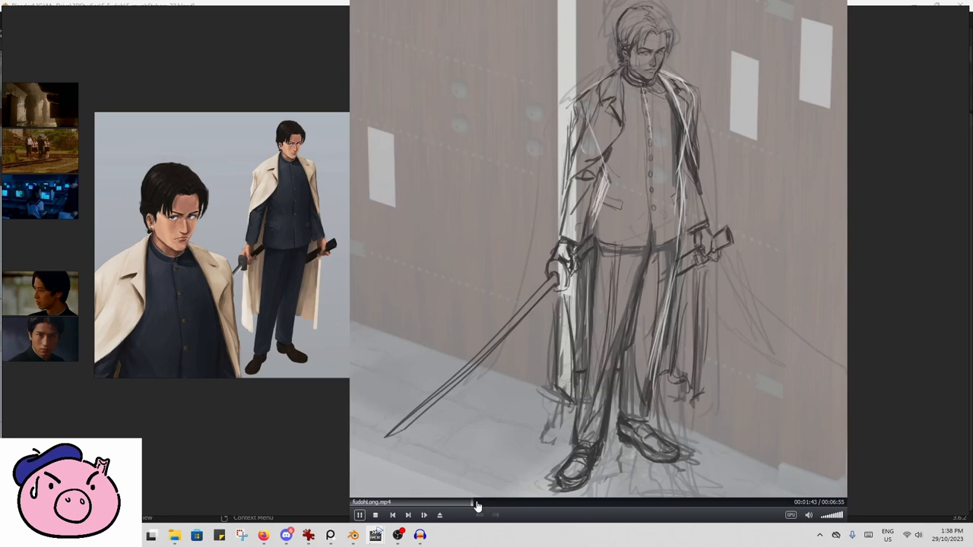
# Seek the painting time-lapse ahead to the swordsman sketched over the gate render.
pyautogui.click(490, 505)
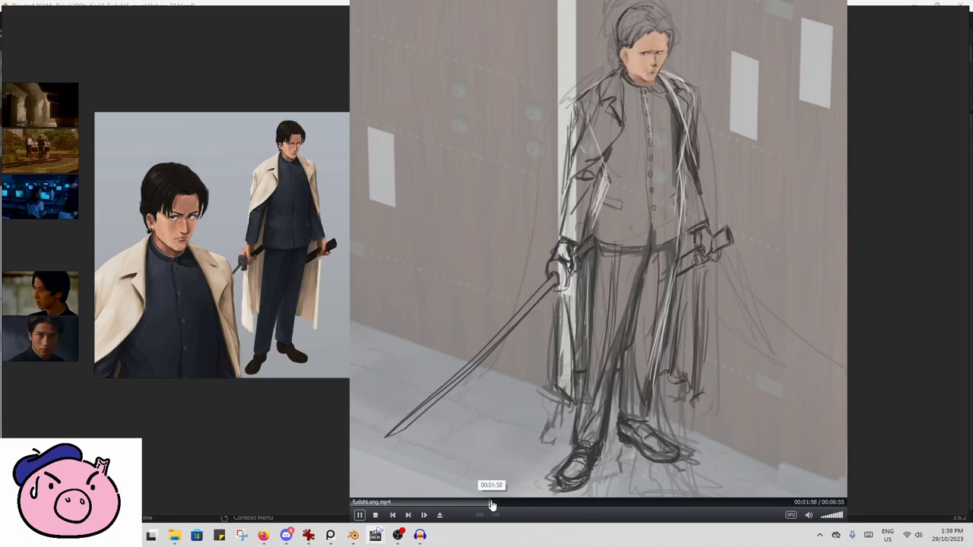
pyautogui.click(472, 507)
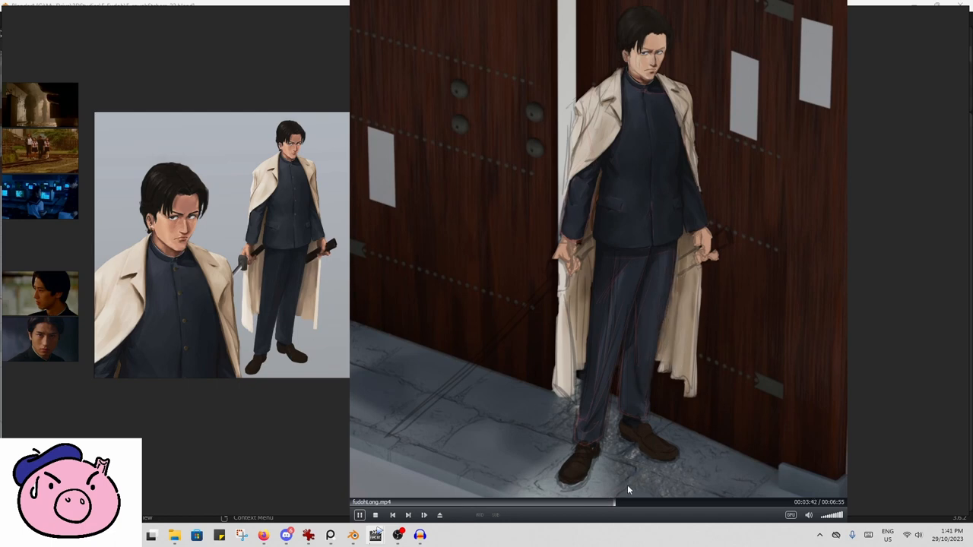
# Scrub the time-lapse forward until the swordsman holds his drawn blade.
pyautogui.click(646, 501)
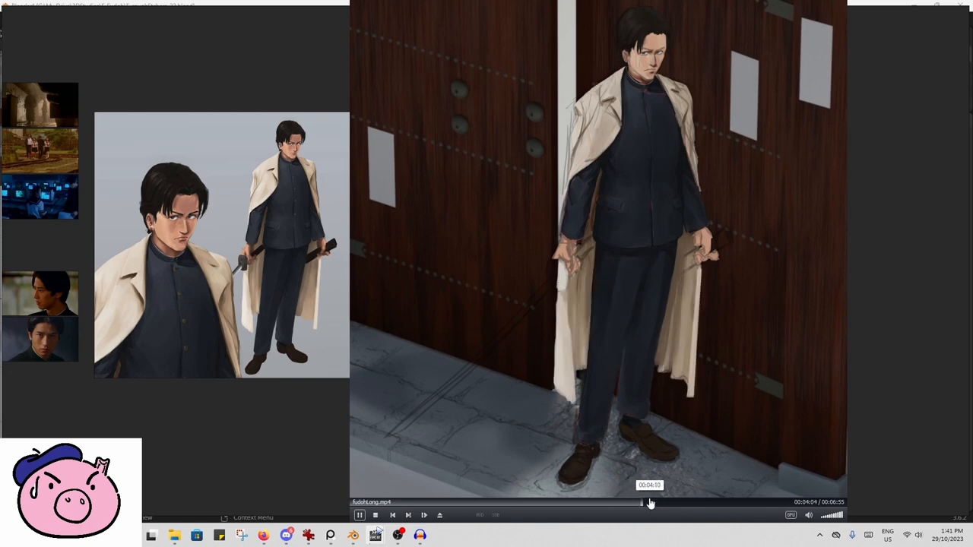
pyautogui.moveTo(648, 502); pyautogui.dragTo(660, 502)
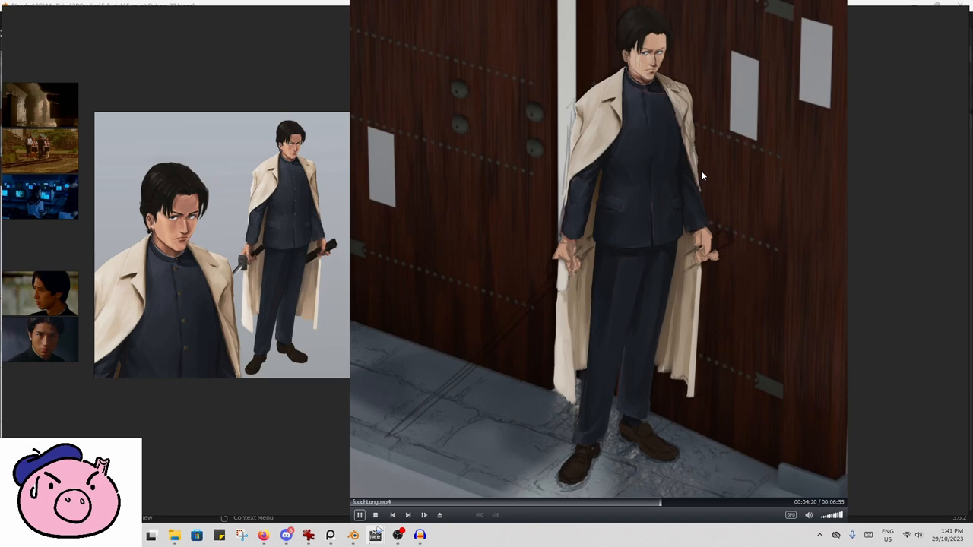
pyautogui.moveTo(688, 149)
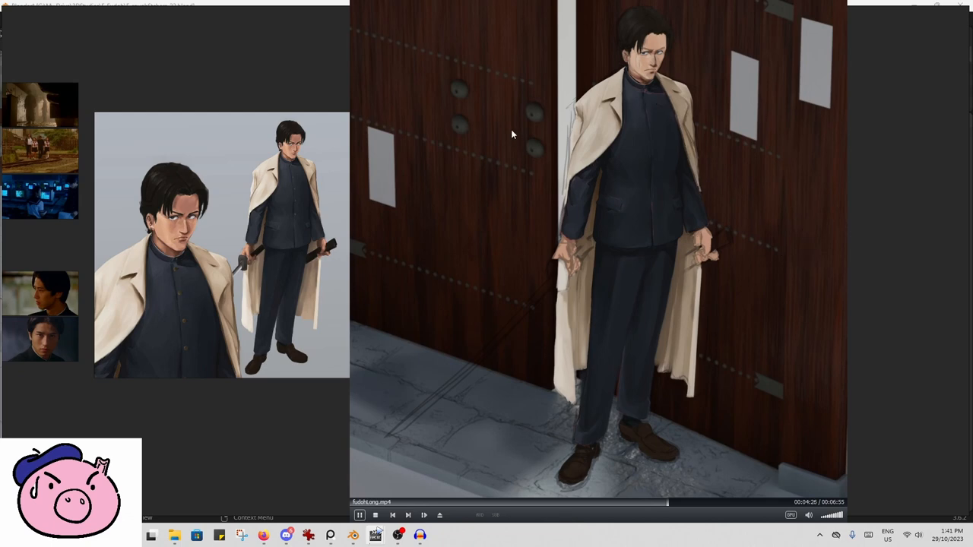
pyautogui.moveTo(579, 84)
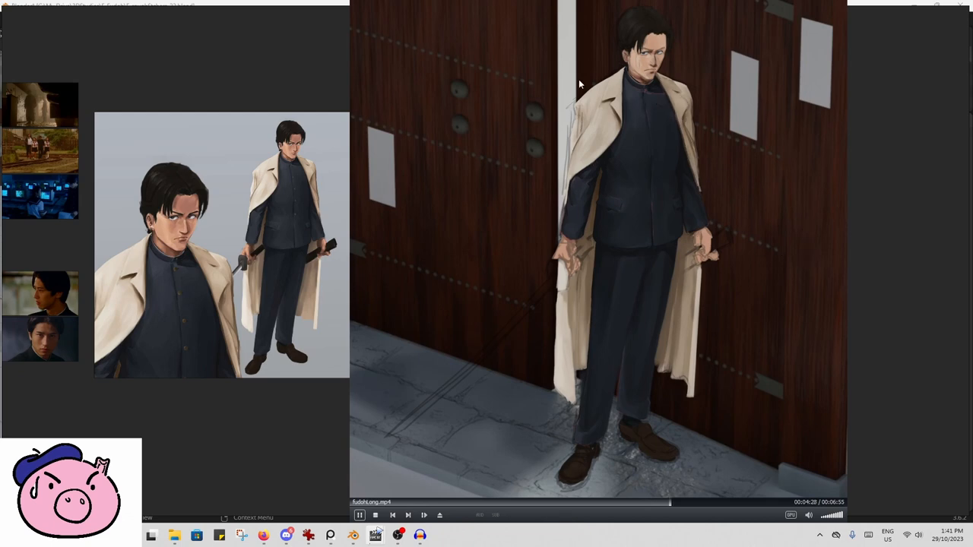
pyautogui.moveTo(631, 113)
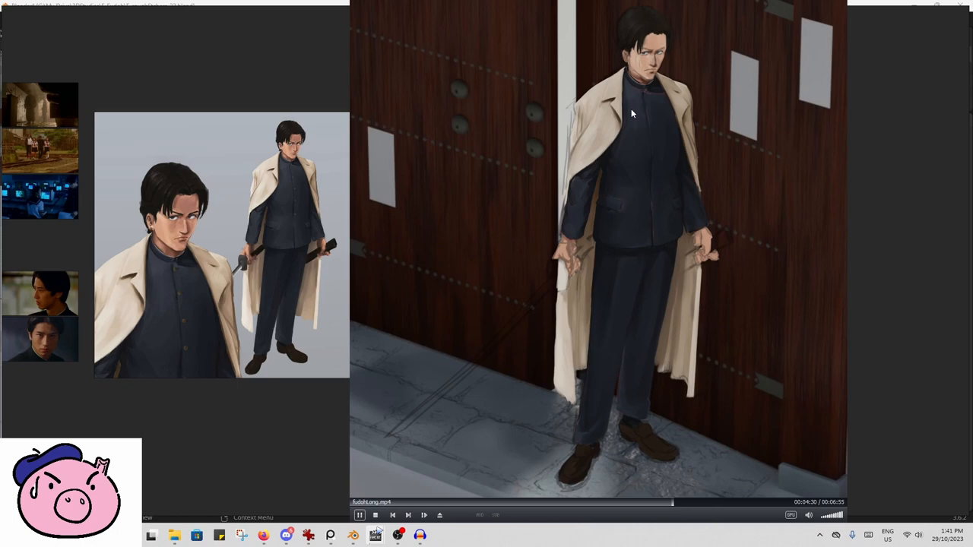
pyautogui.moveTo(718, 277)
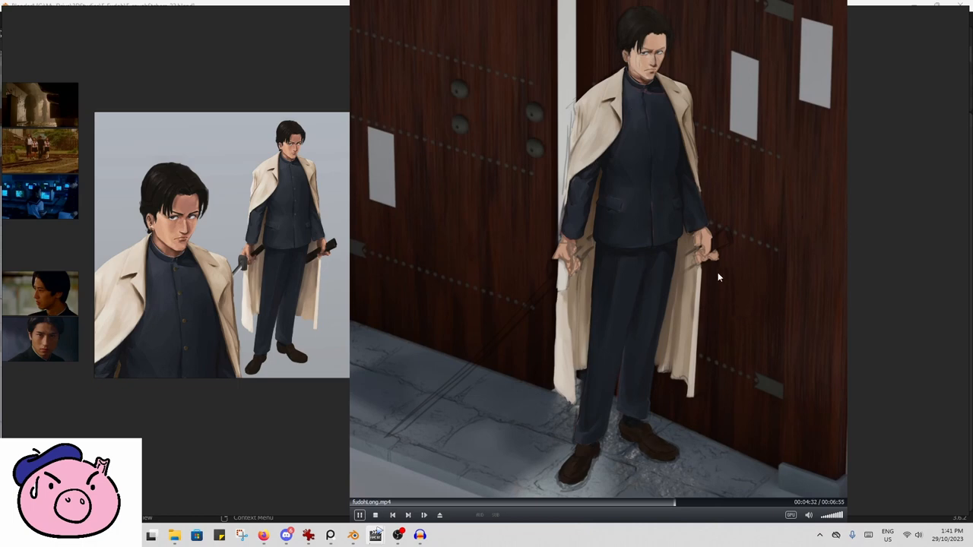
pyautogui.moveTo(648, 191)
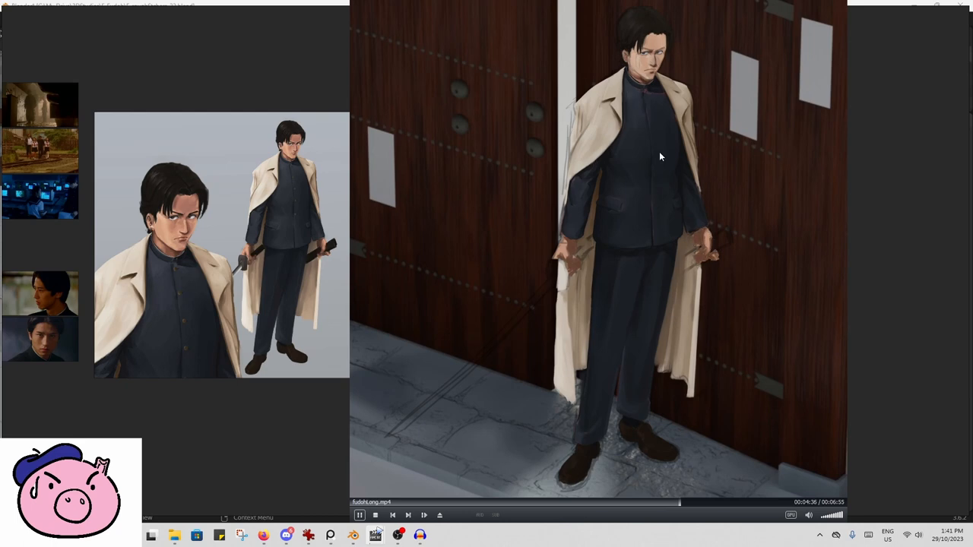
pyautogui.moveTo(641, 189)
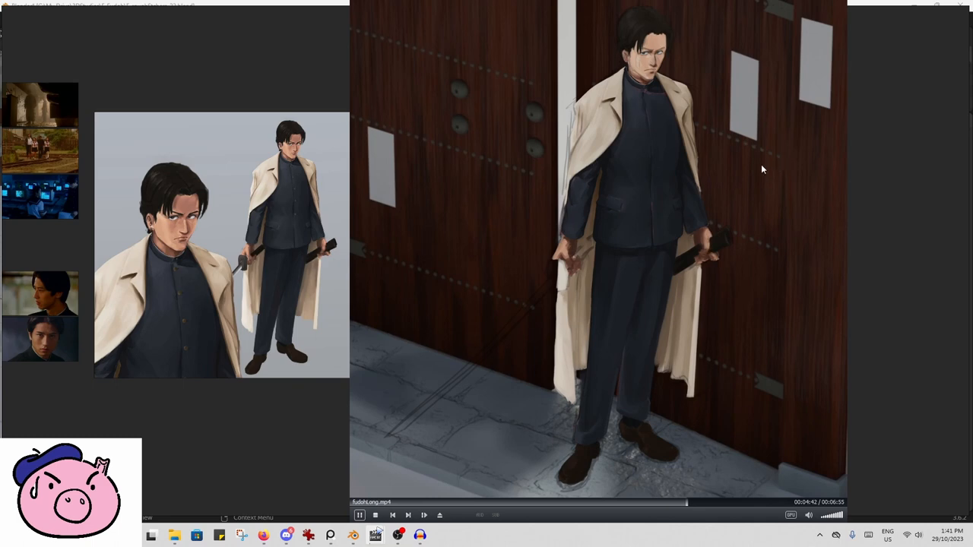
pyautogui.moveTo(672, 169)
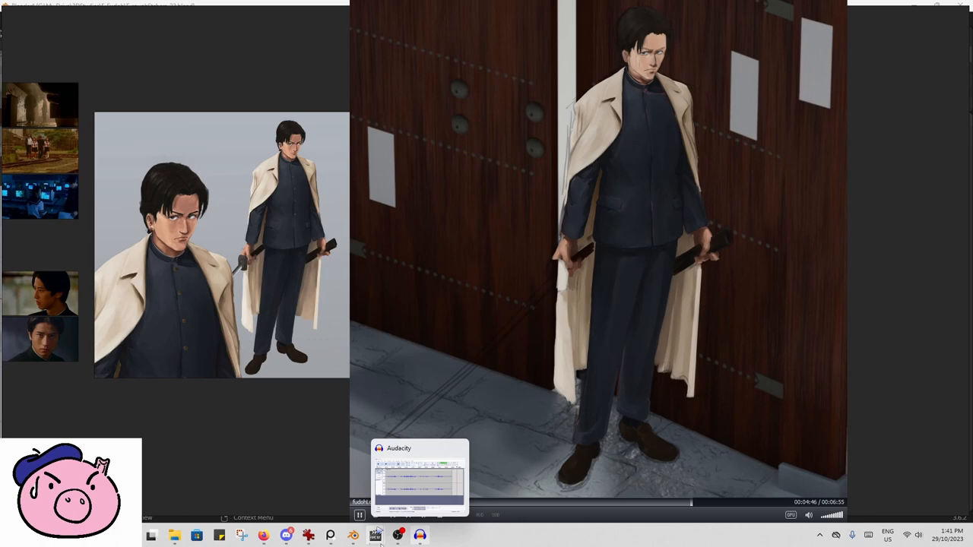
pyautogui.moveTo(353, 535)
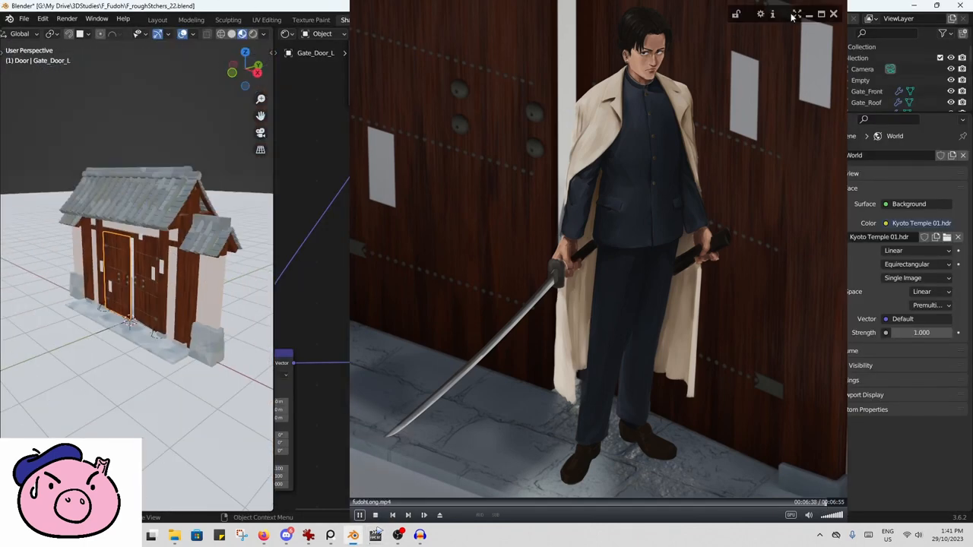
# Bring the Blender gate modelling view forward and adjust the viewport zoom.
pyautogui.click(353, 18)
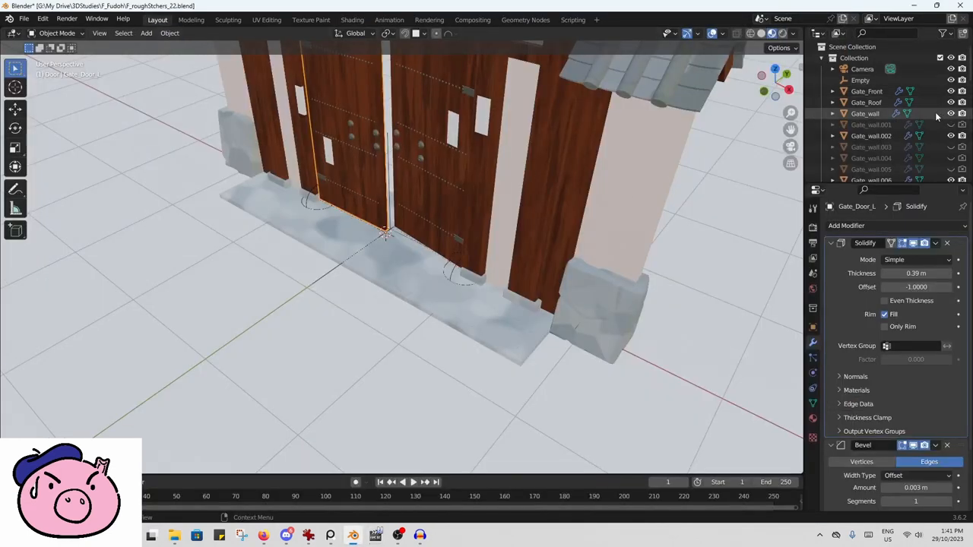
pyautogui.scroll(-3)
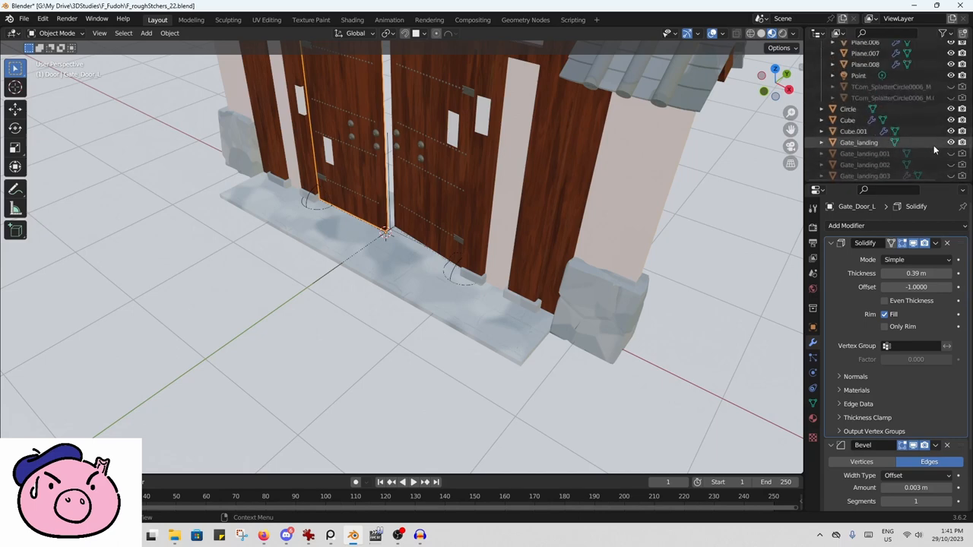
pyautogui.moveTo(936, 144)
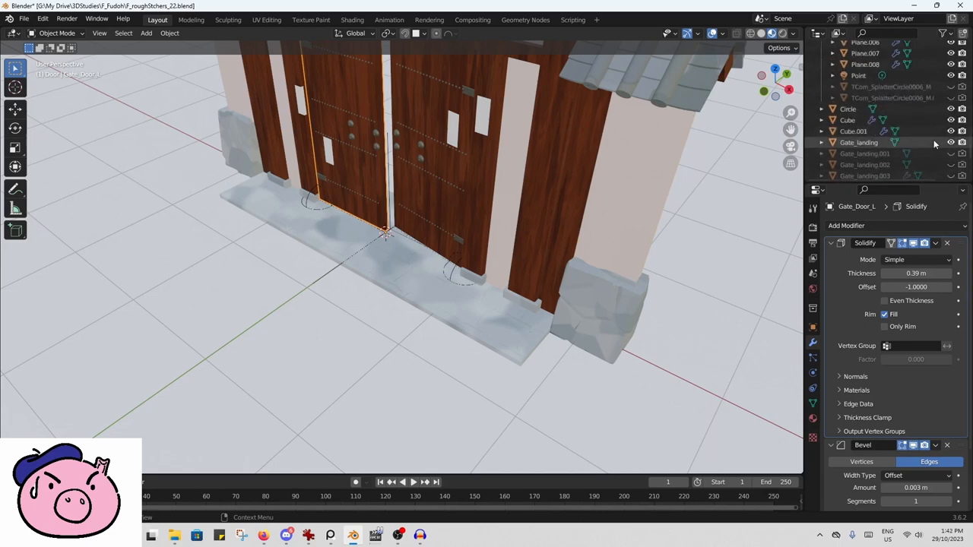
pyautogui.scroll(3)
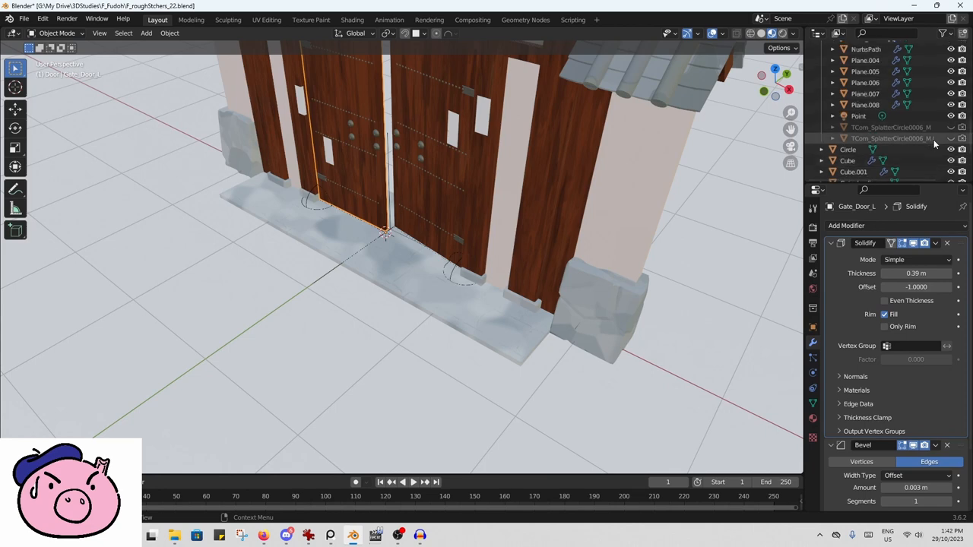
# Open the recent F_Plane_24.blend scene, discarding unsaved changes to the gate file.
pyautogui.click(24, 19)
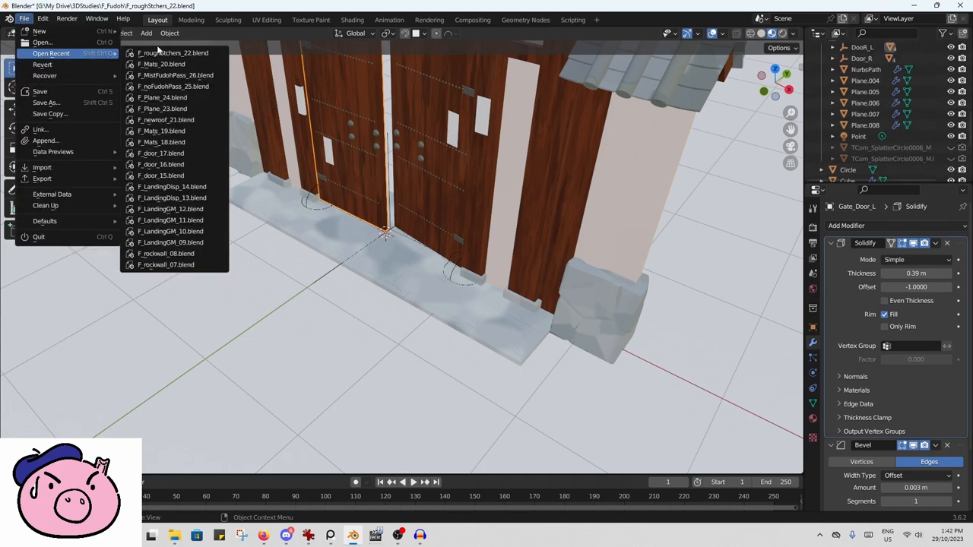
pyautogui.moveTo(162, 97)
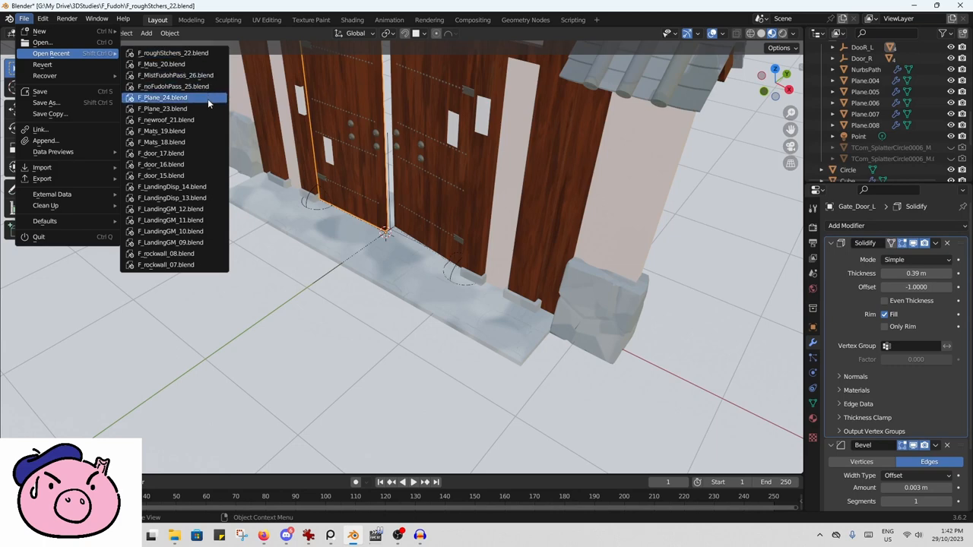
pyautogui.click(161, 97)
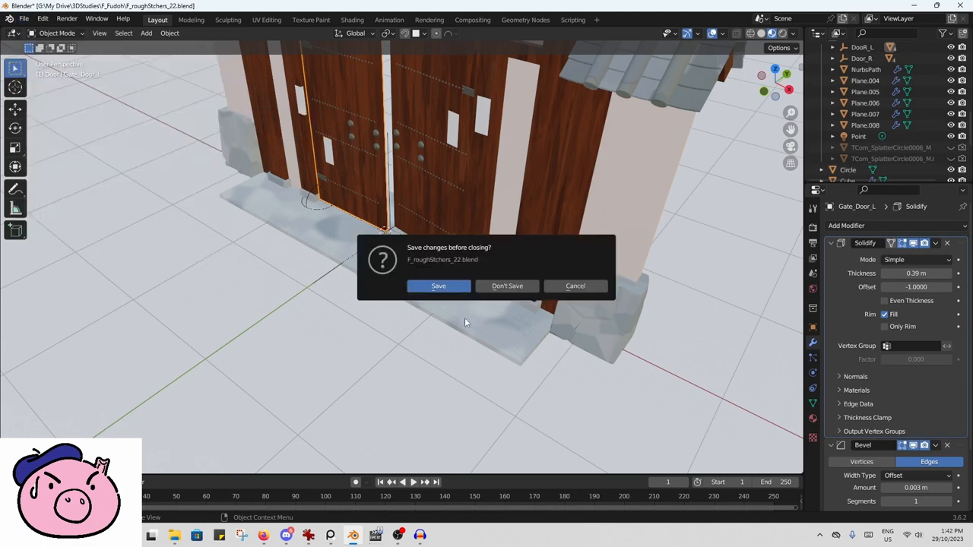
pyautogui.click(508, 286)
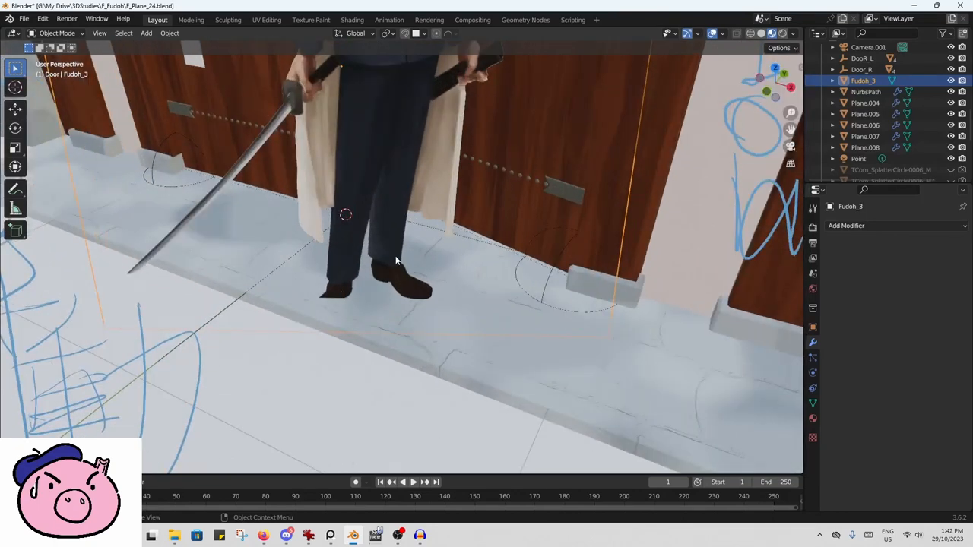
pyautogui.moveTo(365, 331)
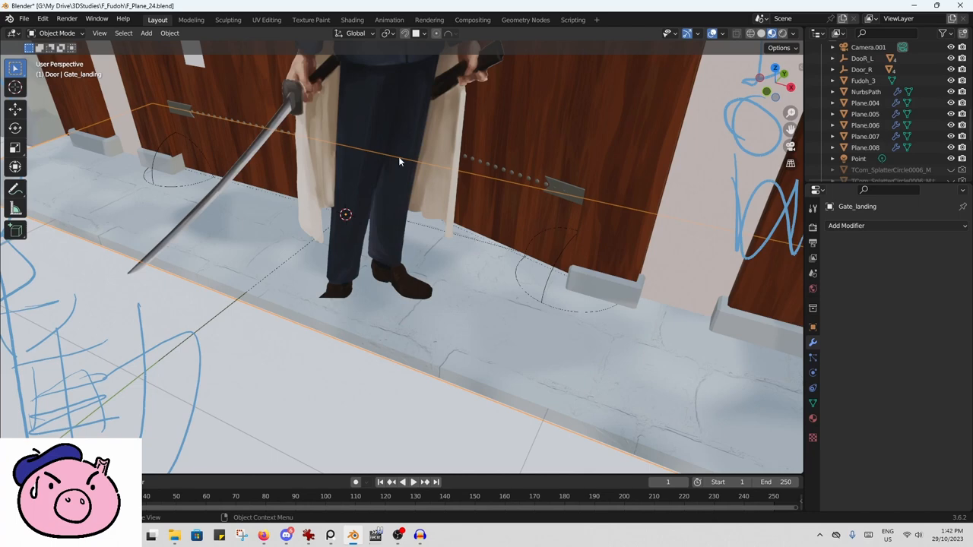
pyautogui.moveTo(401, 261)
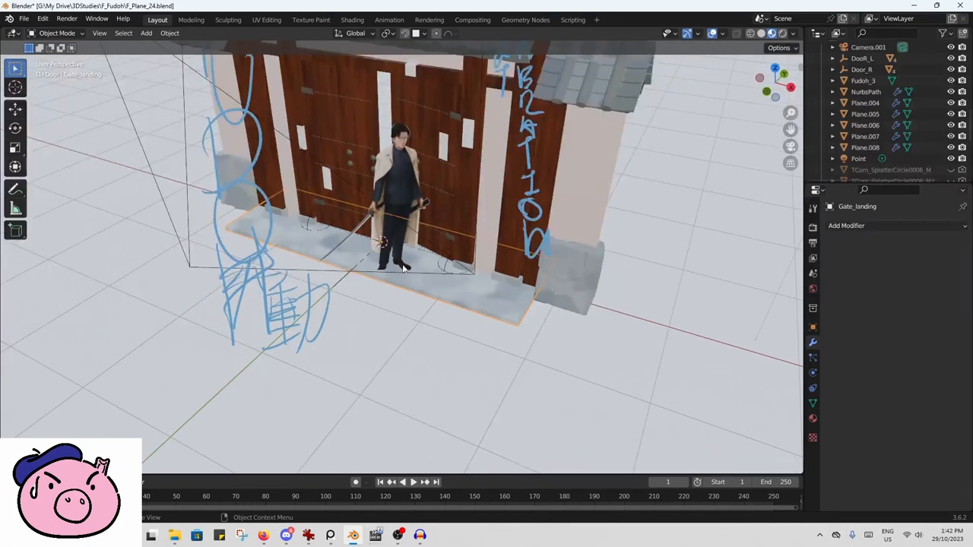
pyautogui.moveTo(388, 297)
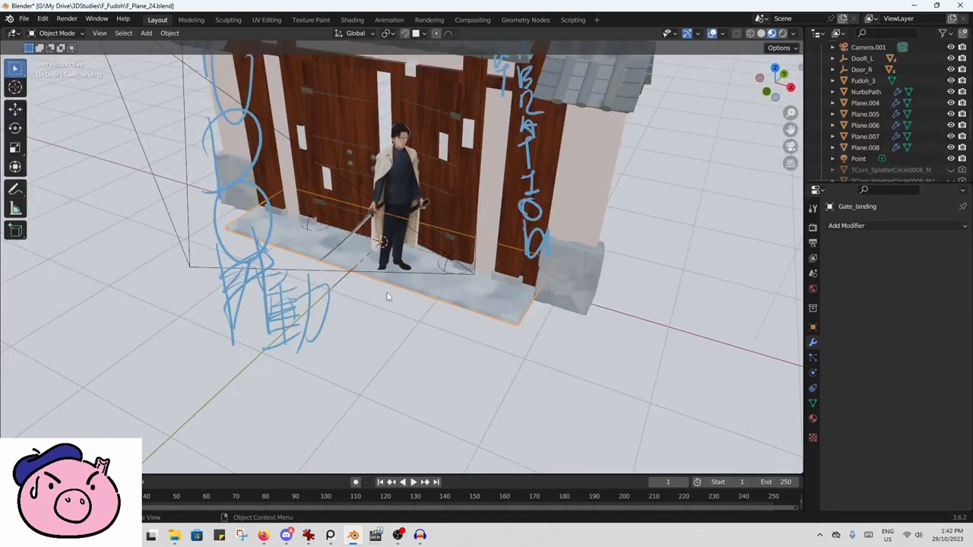
pyautogui.moveTo(412, 298)
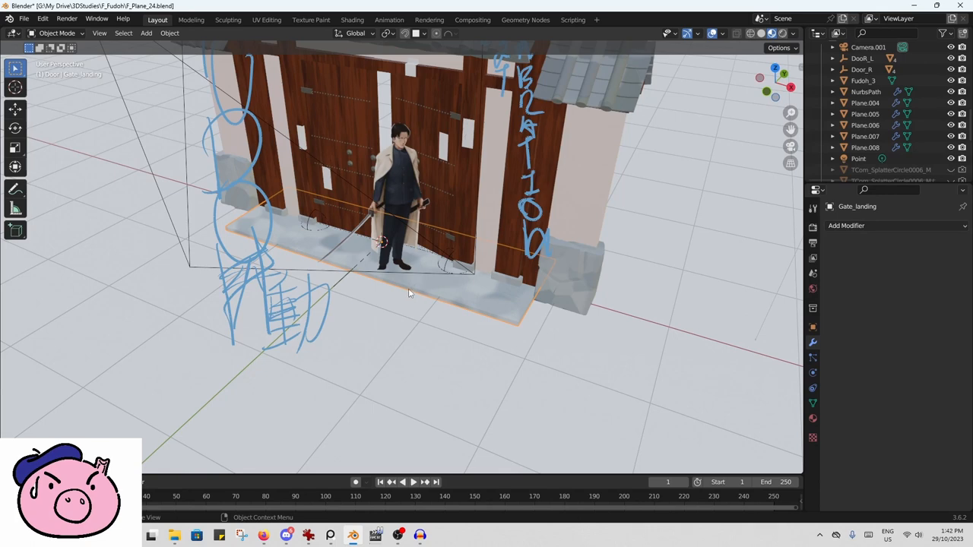
pyautogui.moveTo(408, 275)
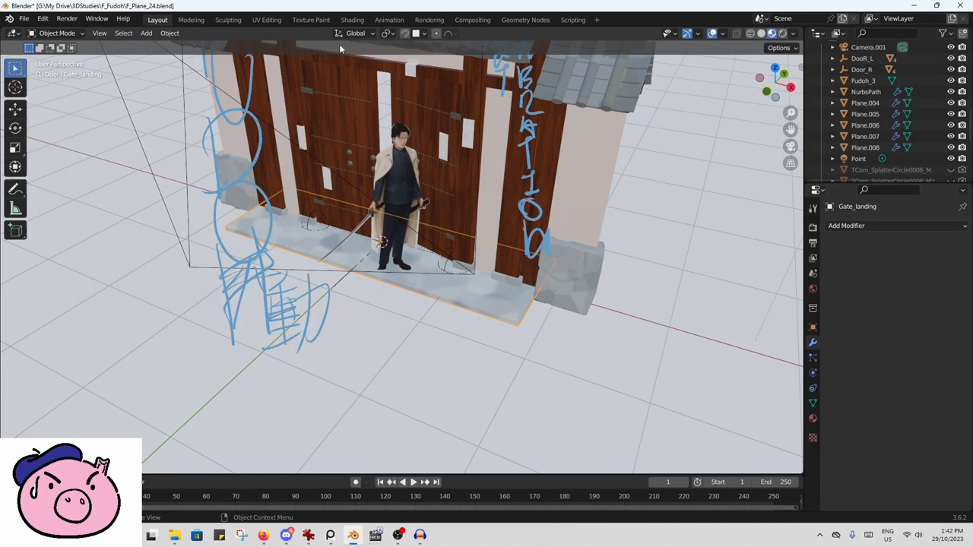
pyautogui.moveTo(408, 257)
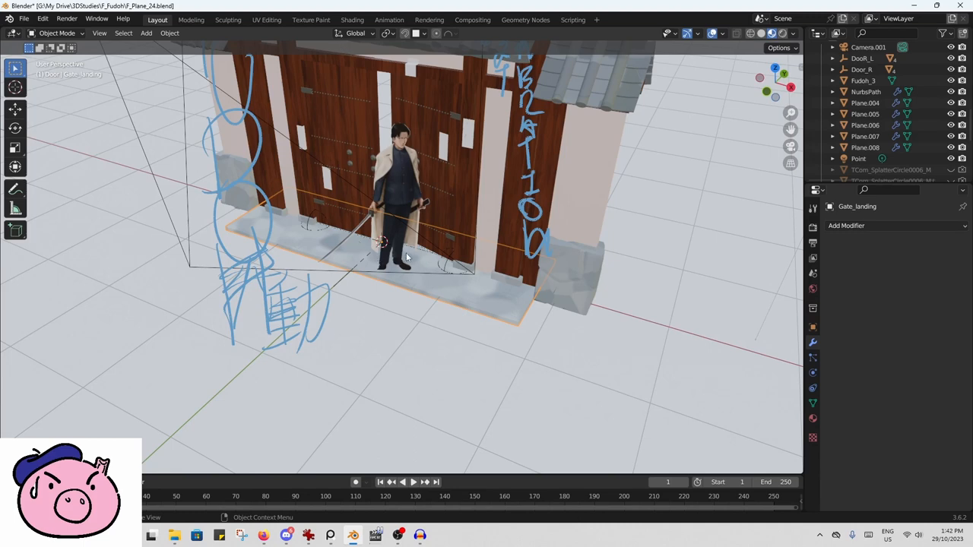
pyautogui.moveTo(405, 254)
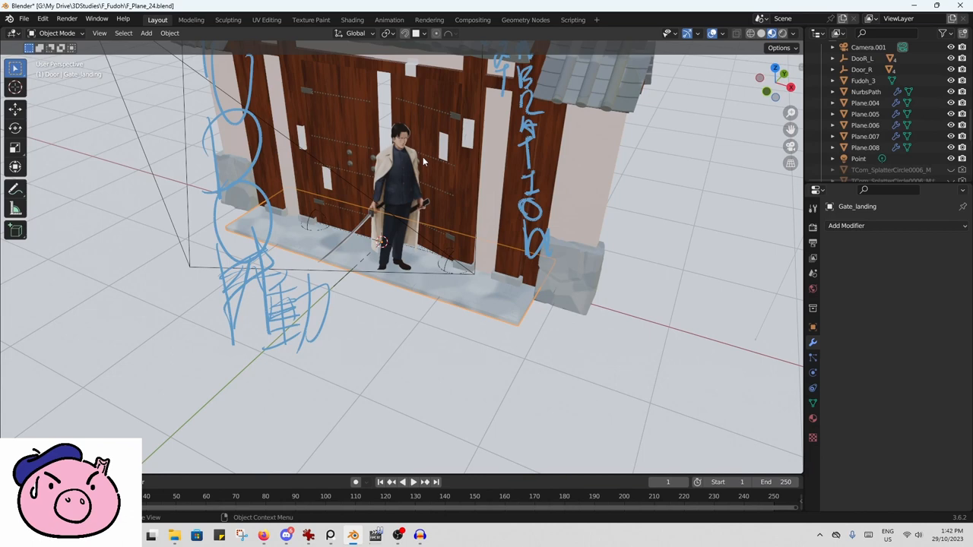
pyautogui.moveTo(401, 183)
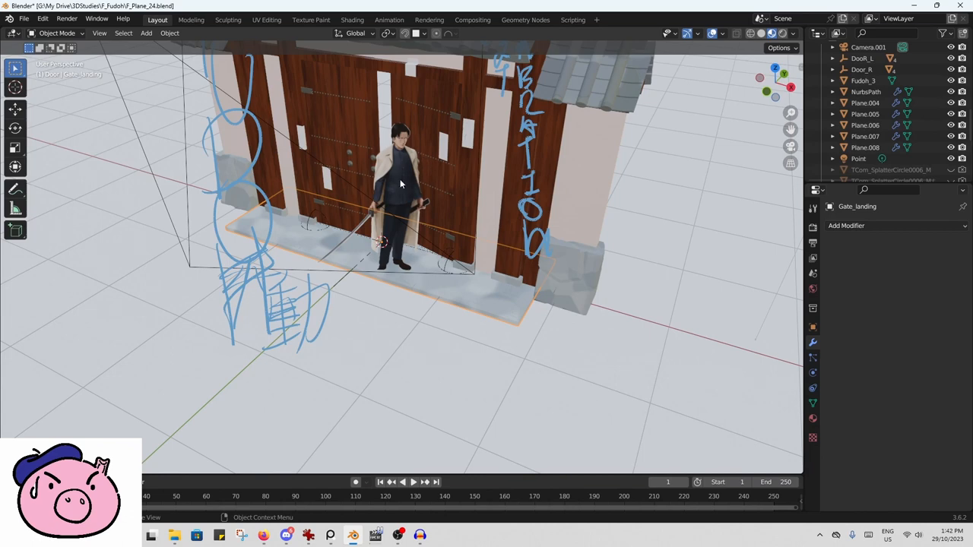
pyautogui.moveTo(404, 274)
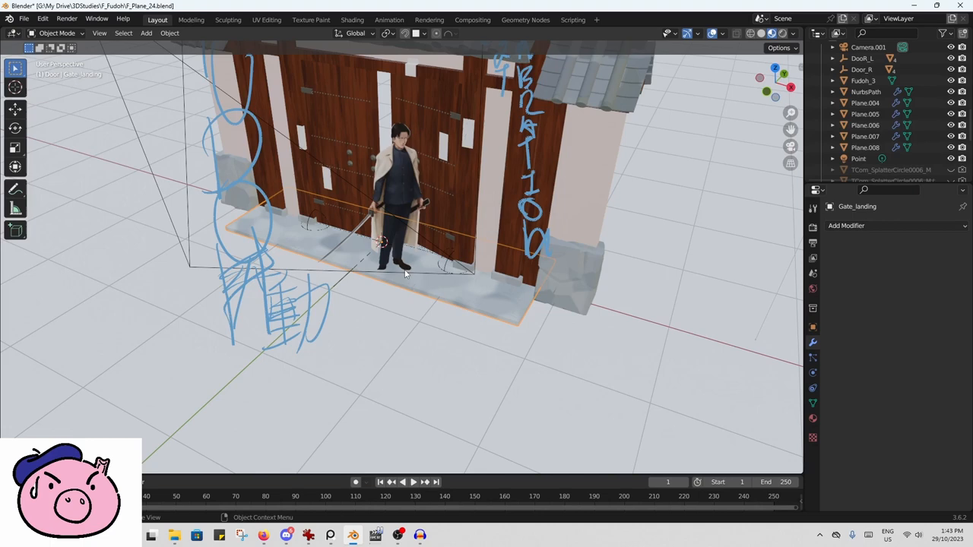
pyautogui.moveTo(411, 264)
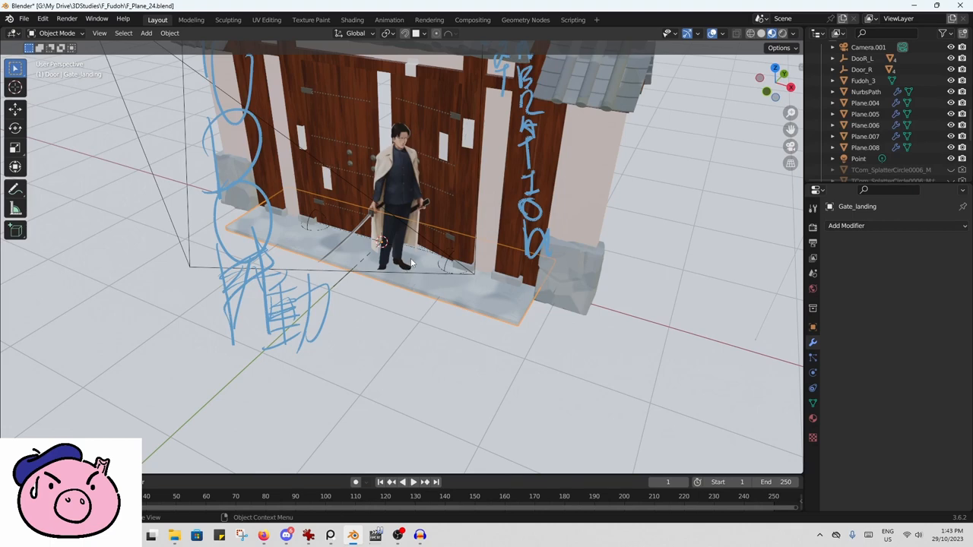
pyautogui.moveTo(402, 225)
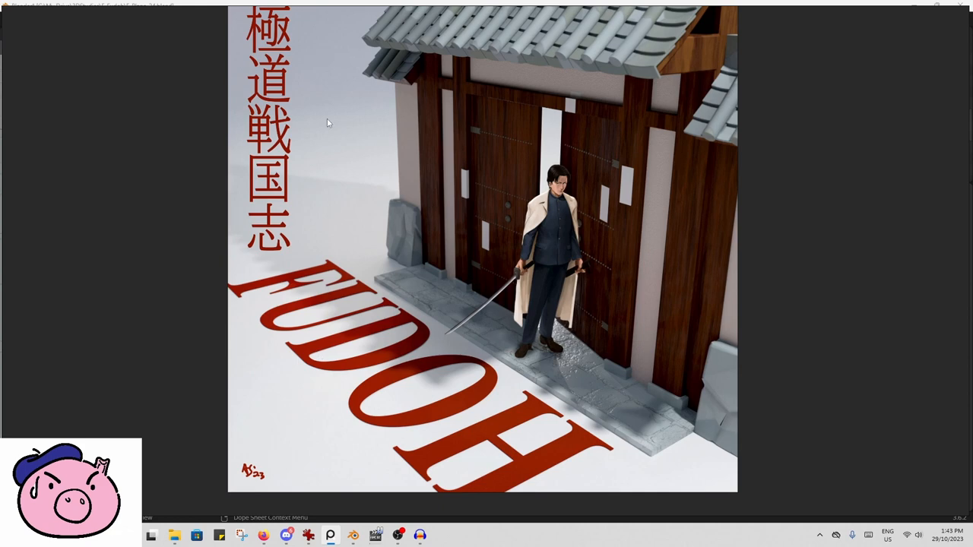
pyautogui.moveTo(405, 38)
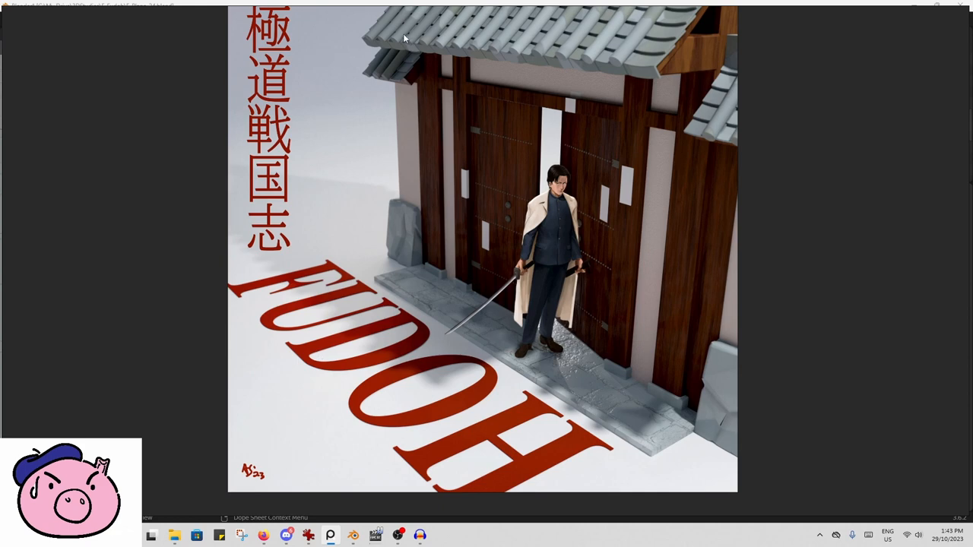
pyautogui.moveTo(471, 37)
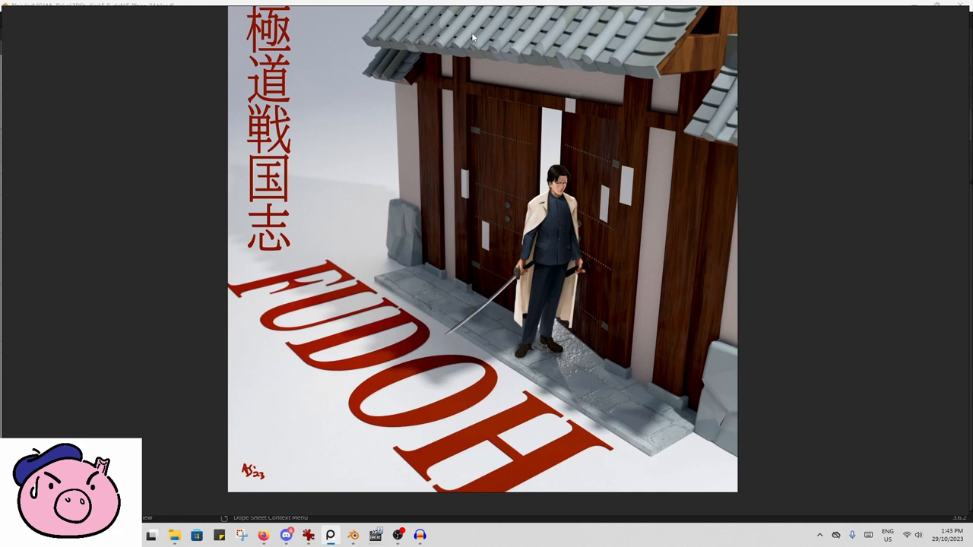
pyautogui.moveTo(676, 189)
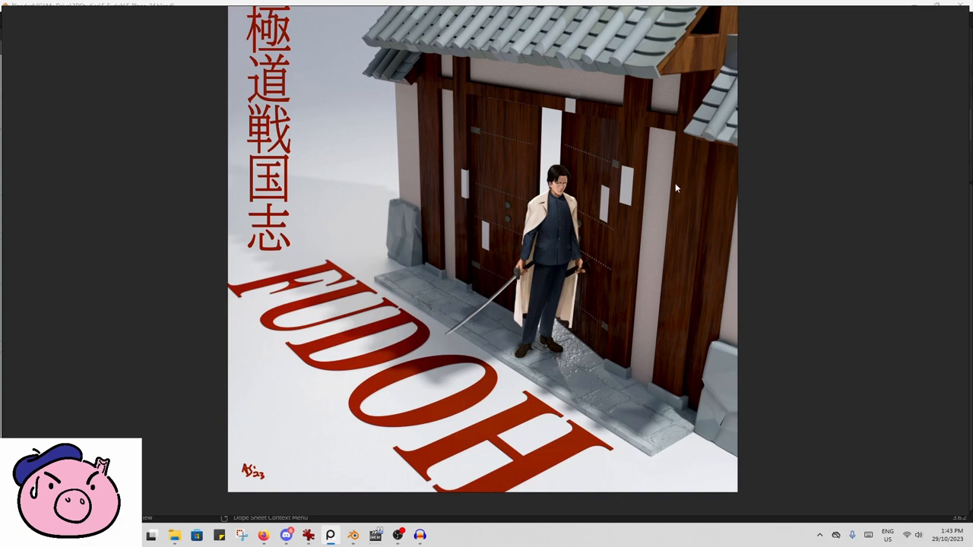
pyautogui.moveTo(657, 310)
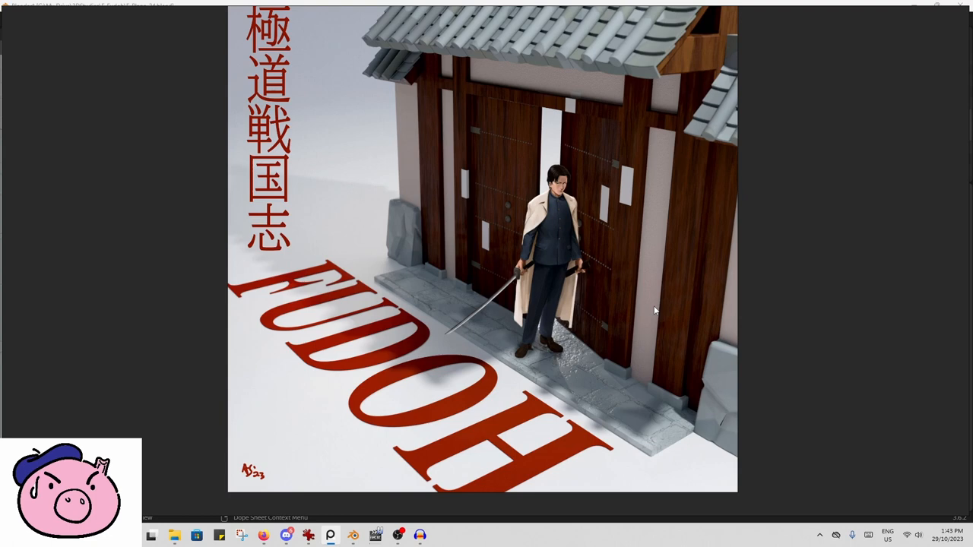
pyautogui.moveTo(669, 72)
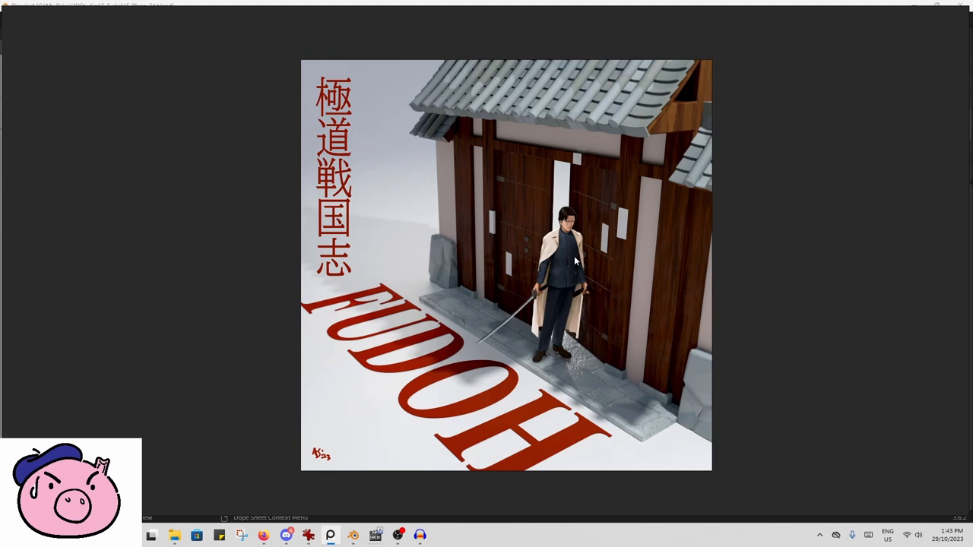
pyautogui.moveTo(570, 257)
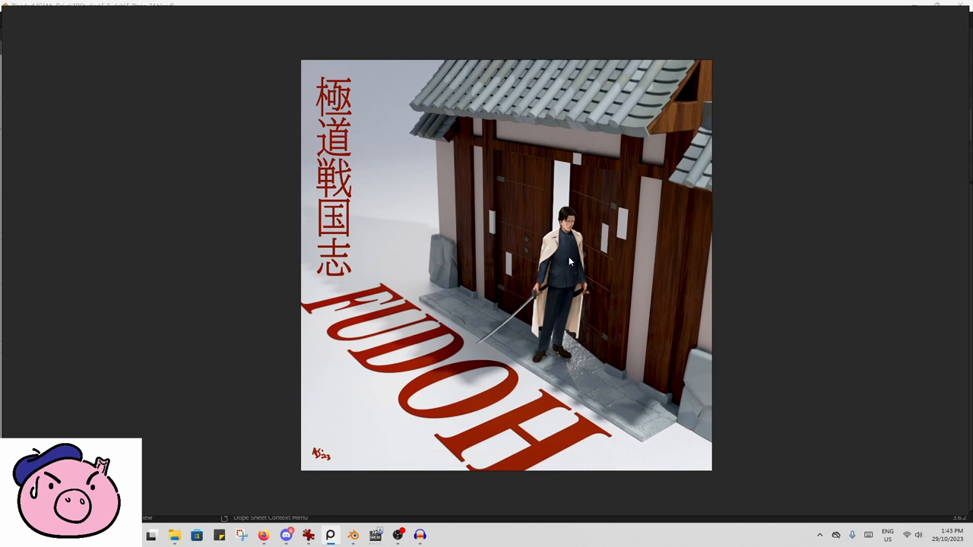
pyautogui.moveTo(462, 196)
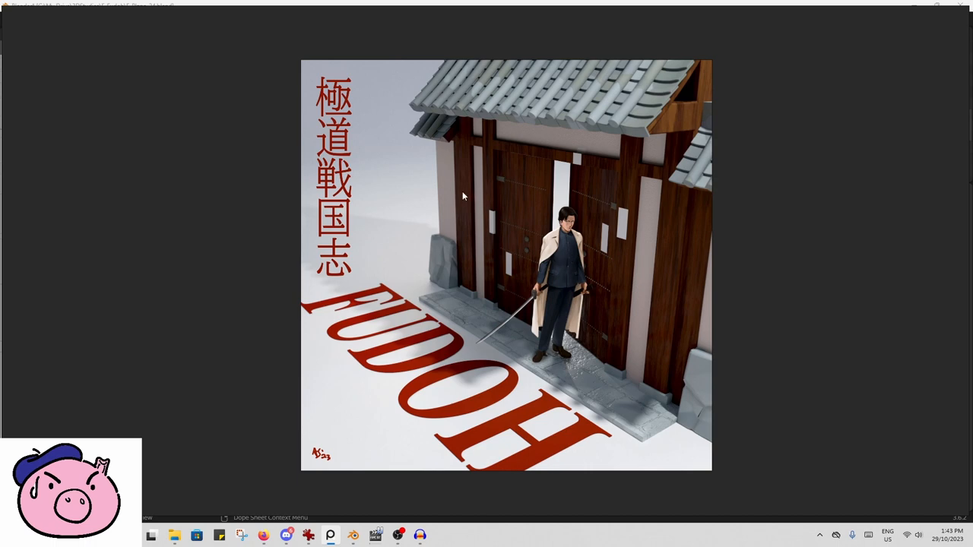